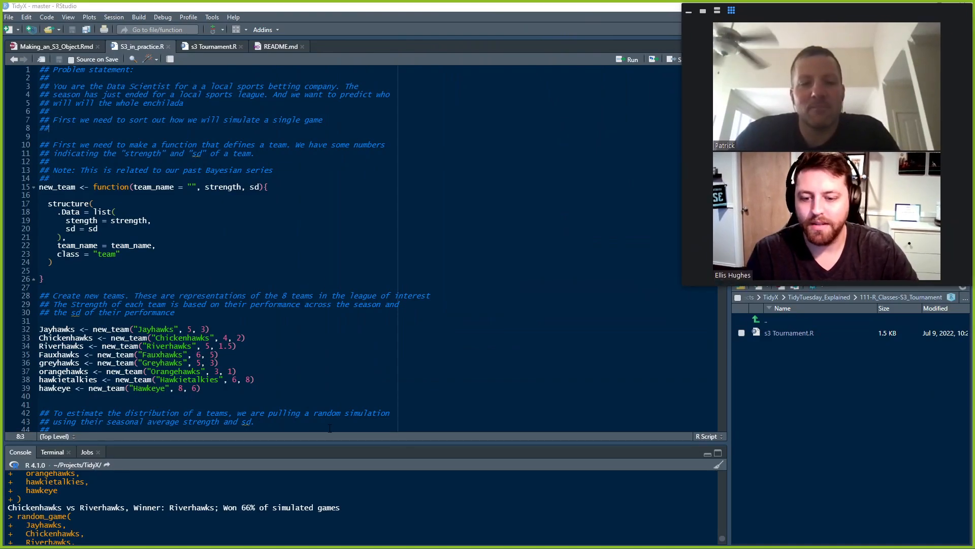
Step: Clear the earlier simulation output from the console with Ctrl+L, leaving a fresh prompt
{"action": "key", "text": "ctrl+l"}
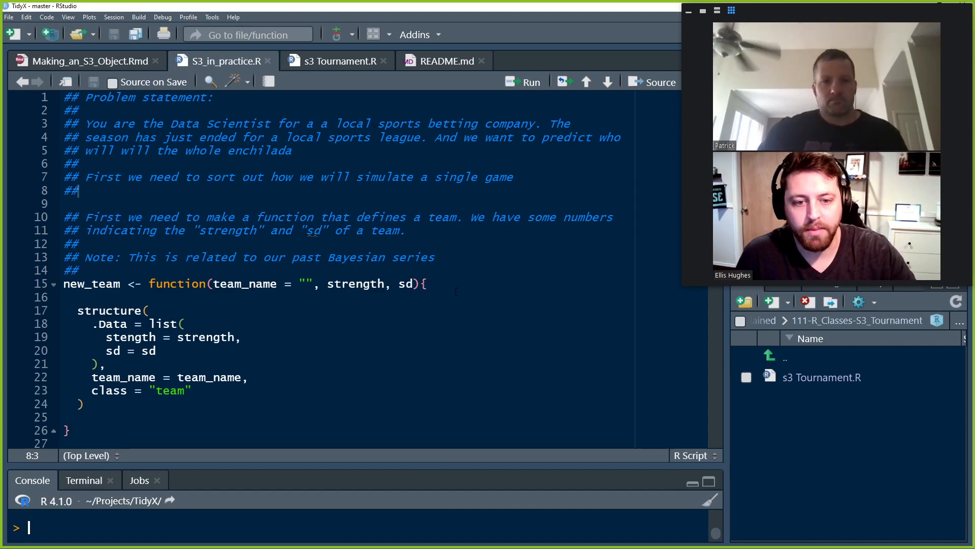
Step: Select the new_team function block and run it to define the team constructor
{"action": "double_click", "coordinate": [109, 311]}
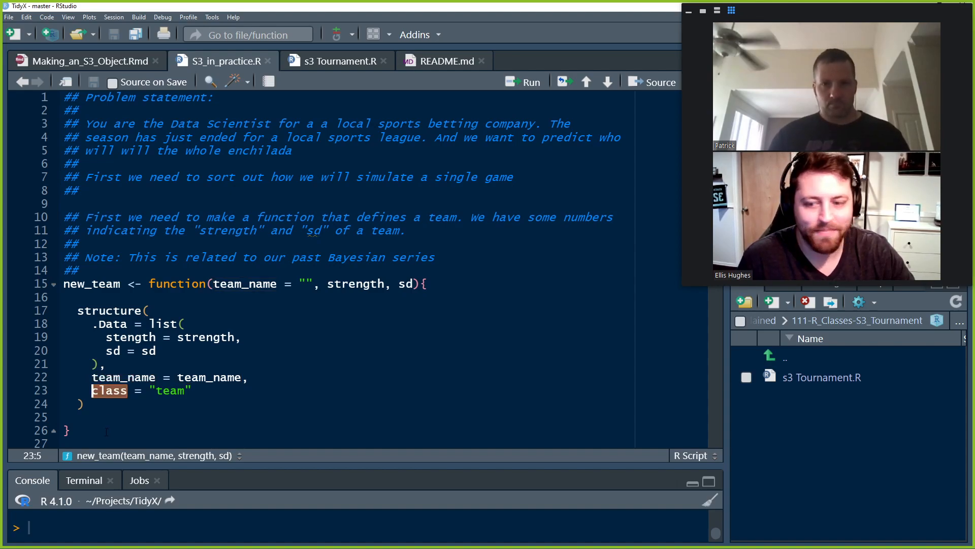
{"action": "scroll", "scroll_direction": "down", "scroll_amount": 3}
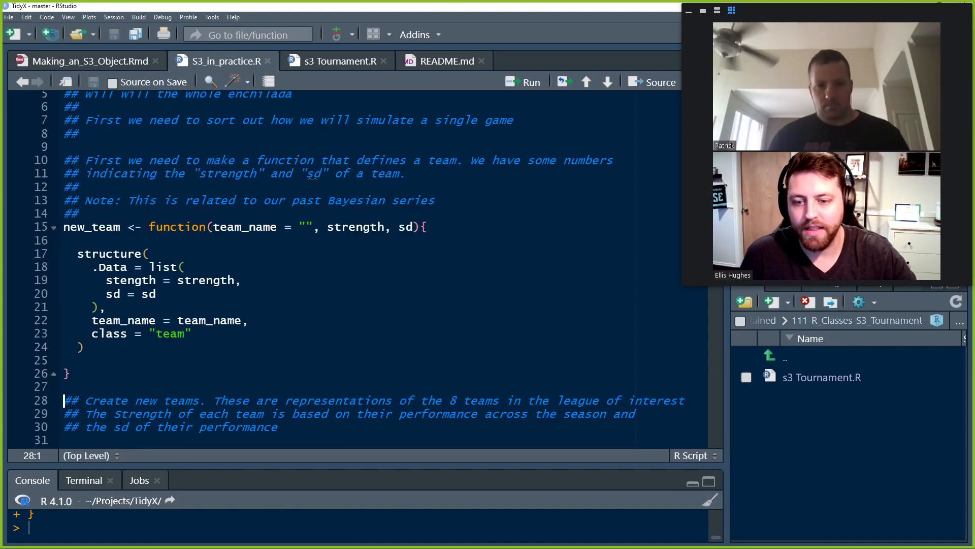
{"action": "scroll", "scroll_direction": "down", "scroll_amount": 3}
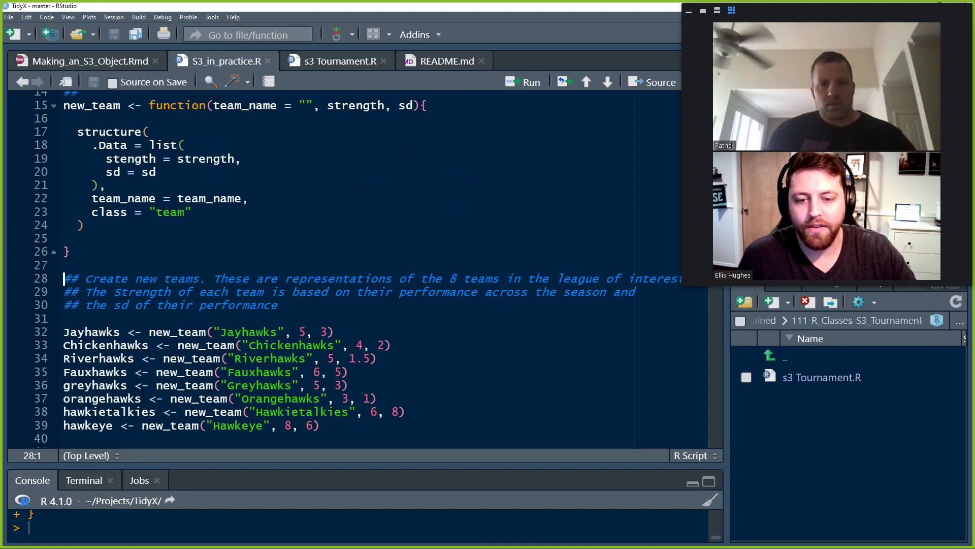
{"action": "scroll", "scroll_direction": "up", "scroll_amount": 3}
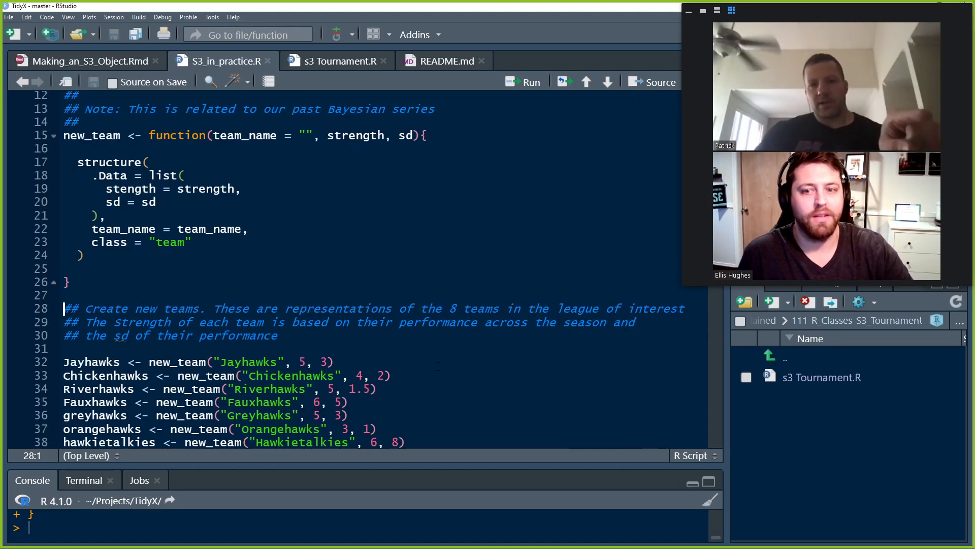
{"action": "scroll", "scroll_direction": "up", "scroll_amount": 3}
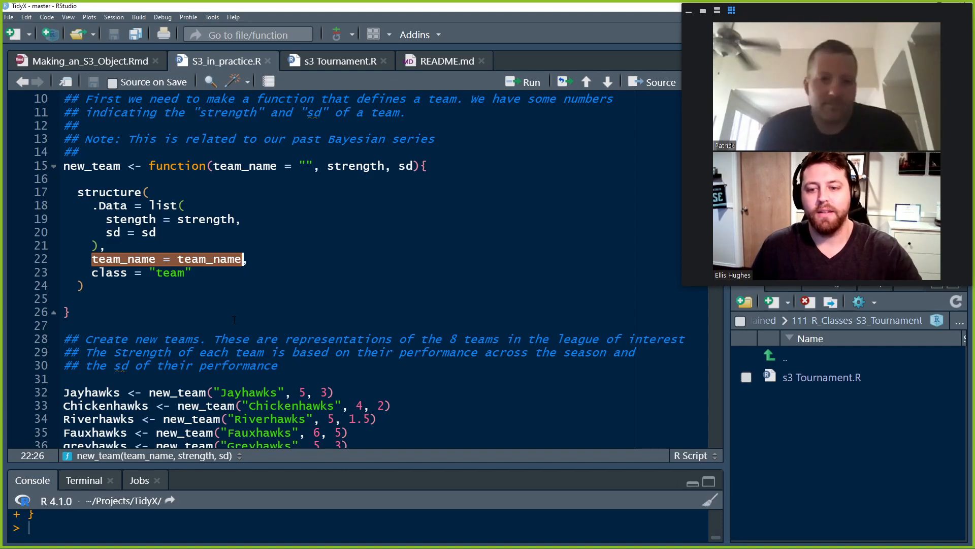
Step: Run the eight team definitions on lines 32–39, then print Jayhawks in the console
{"action": "scroll", "scroll_direction": "down", "scroll_amount": 3}
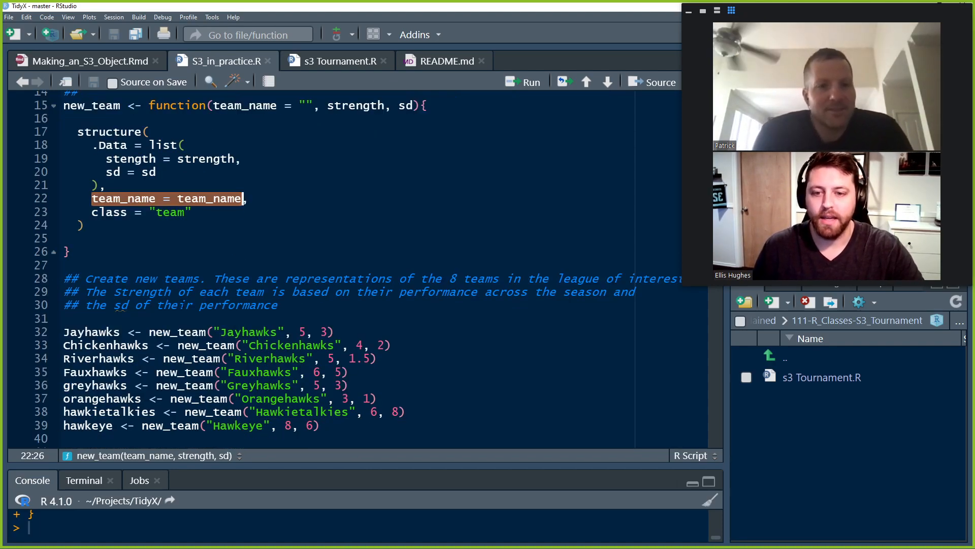
{"action": "scroll", "scroll_direction": "down", "scroll_amount": 3}
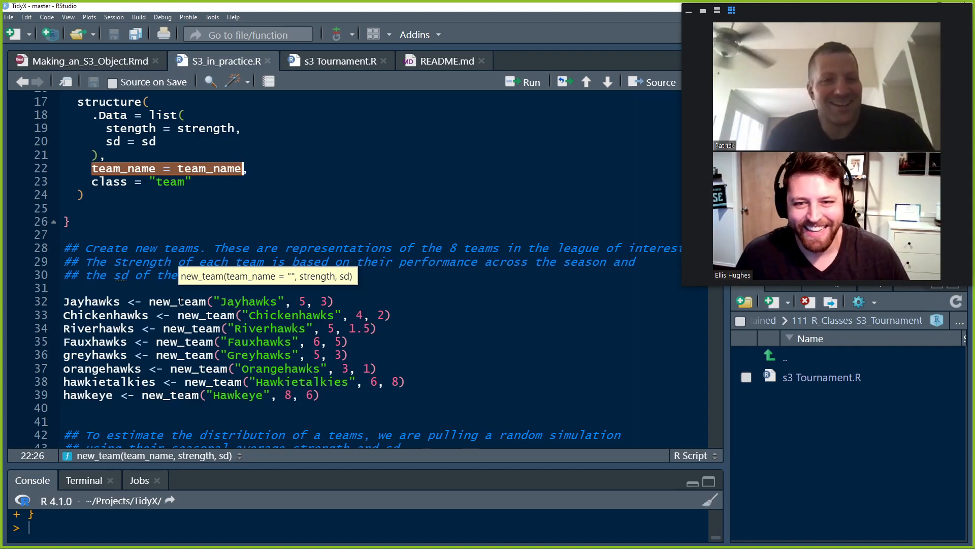
{"action": "left_click", "coordinate": [64, 288]}
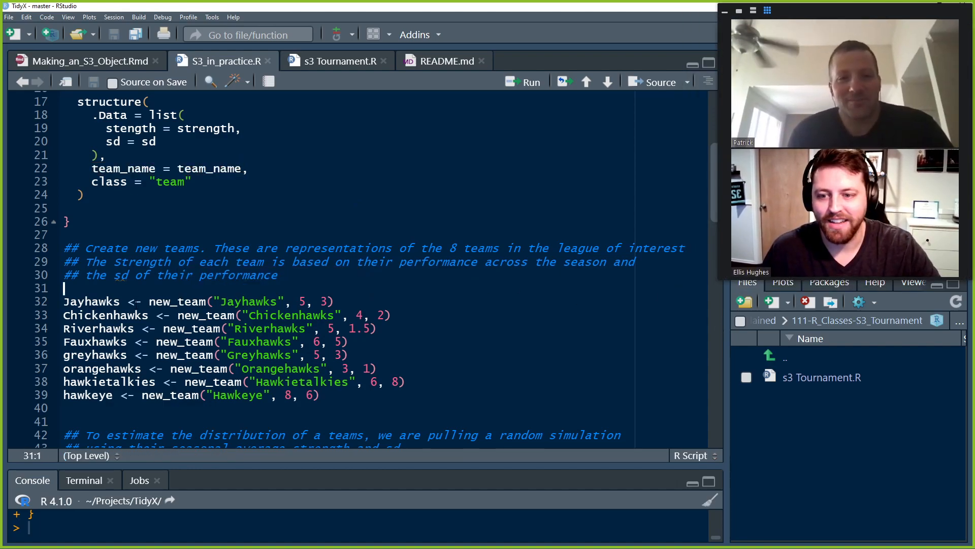
{"action": "double_click", "coordinate": [92, 302]}
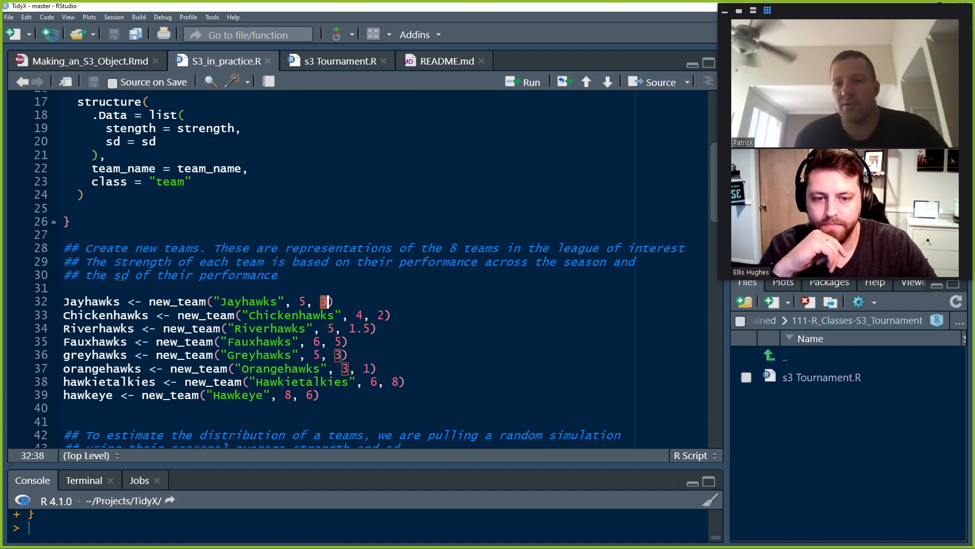
{"action": "left_click", "coordinate": [360, 328]}
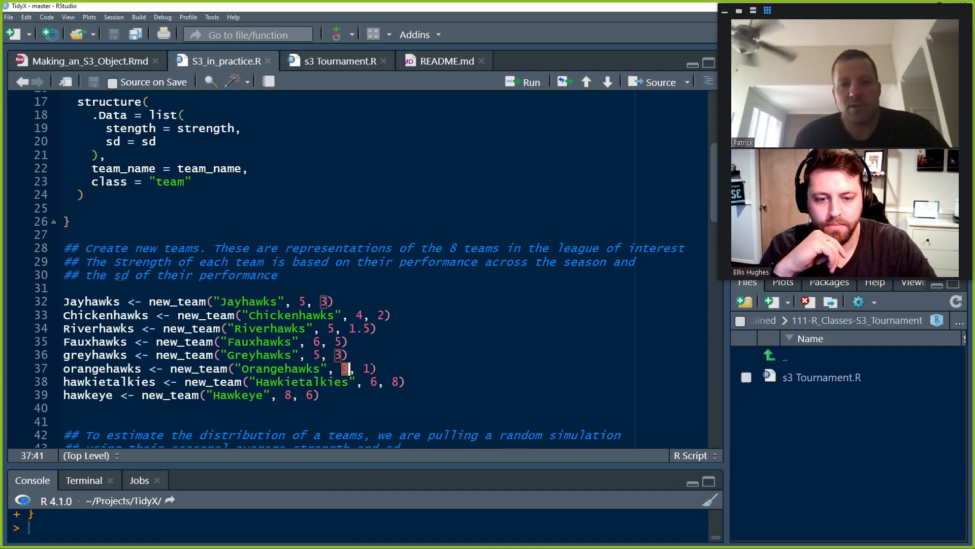
{"action": "left_click", "coordinate": [359, 314]}
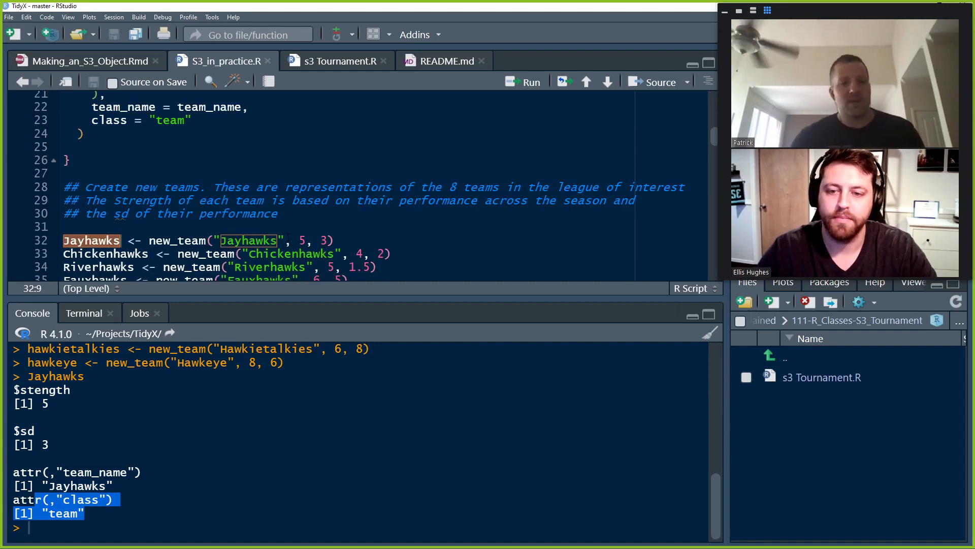
Step: Break predict_team_performance's rnorm call after 'n = nsims,' and 'mean = x$stength,' into three lines
{"action": "scroll", "scroll_direction": "down", "scroll_amount": 3}
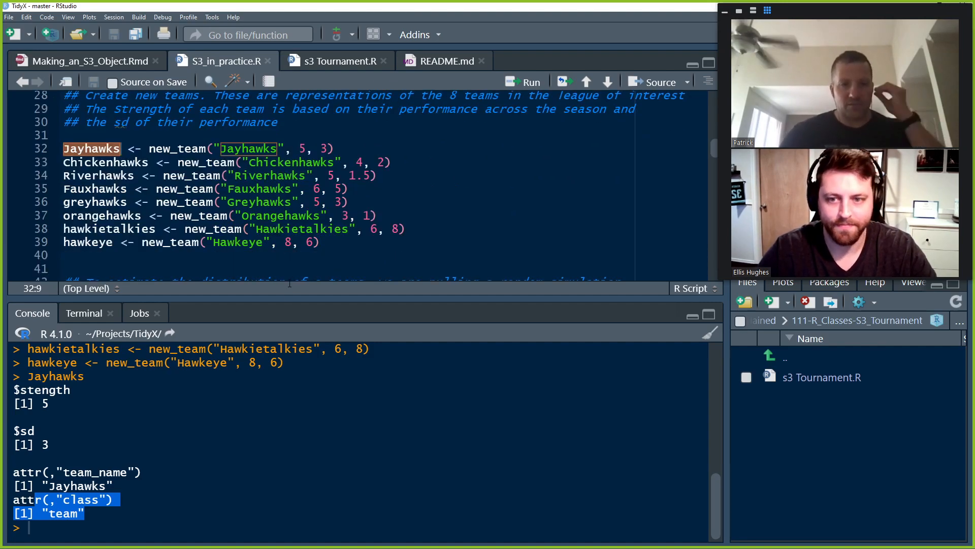
{"action": "scroll", "scroll_direction": "down", "scroll_amount": 3}
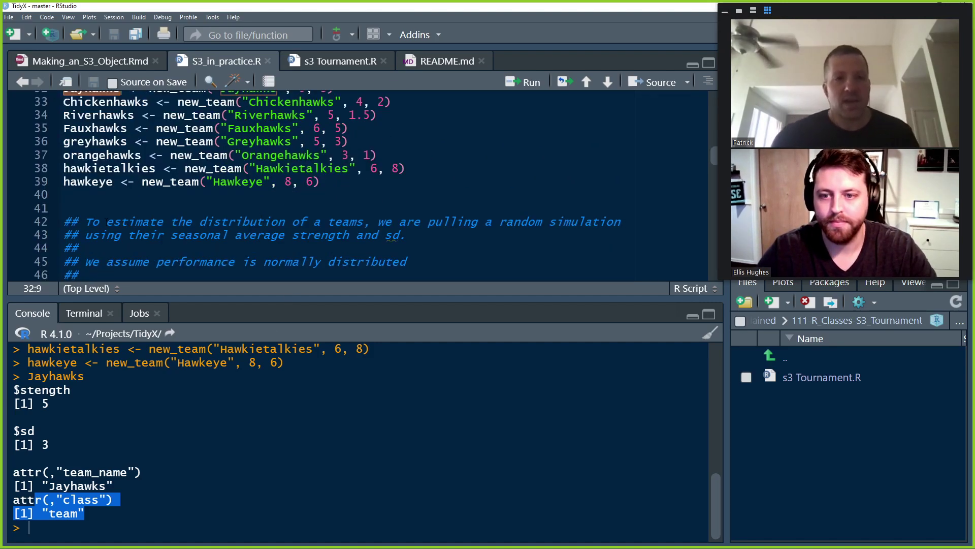
{"action": "scroll", "scroll_direction": "down", "scroll_amount": 3}
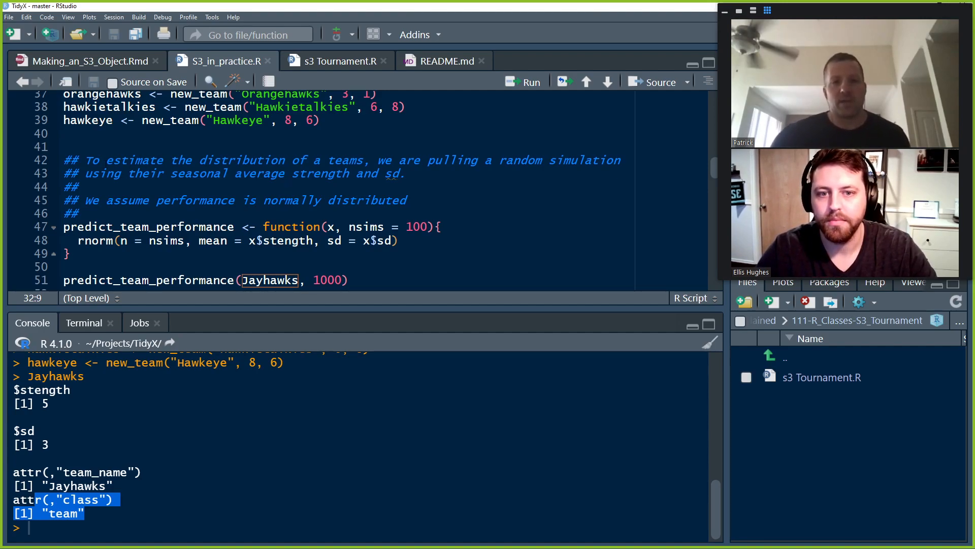
{"action": "left_click", "coordinate": [150, 226]}
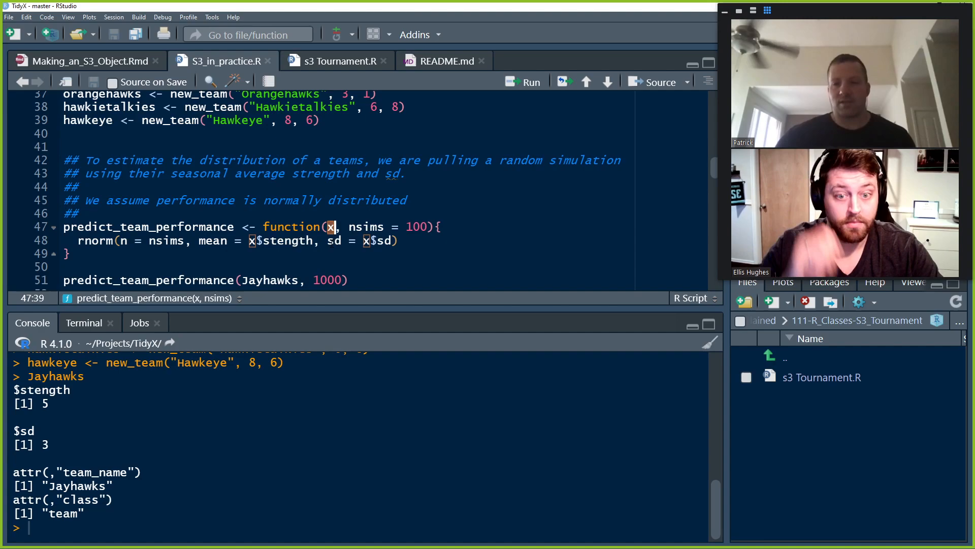
{"action": "double_click", "coordinate": [367, 227]}
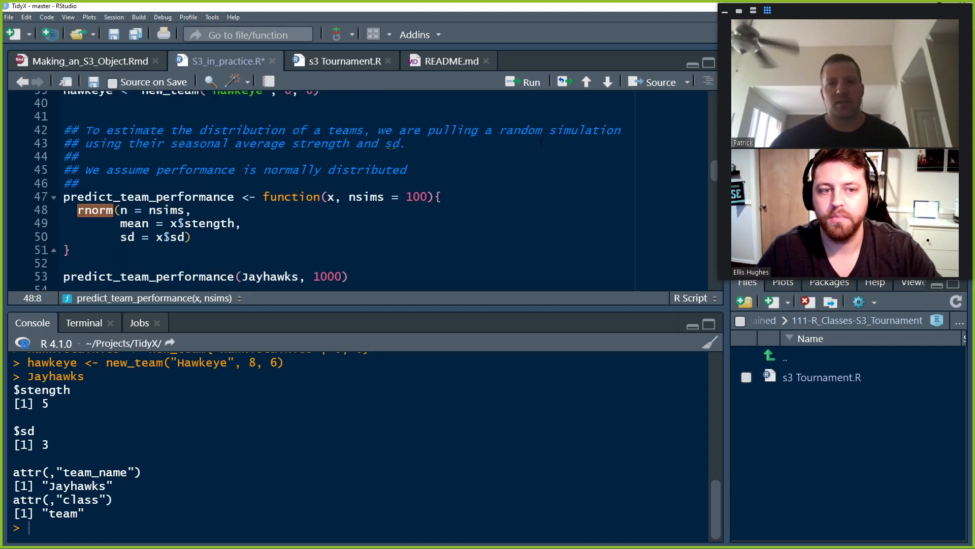
{"action": "left_click", "coordinate": [127, 237]}
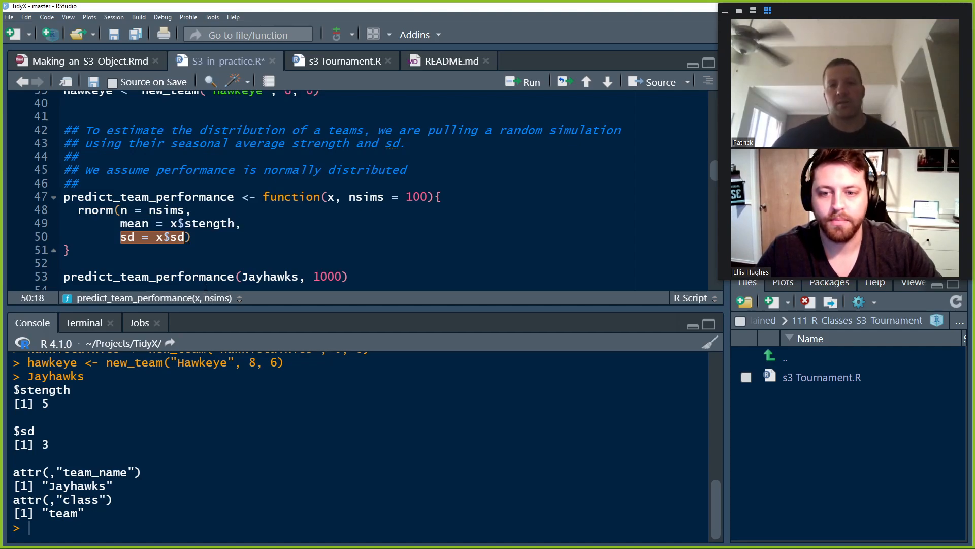
{"action": "left_click", "coordinate": [196, 237]}
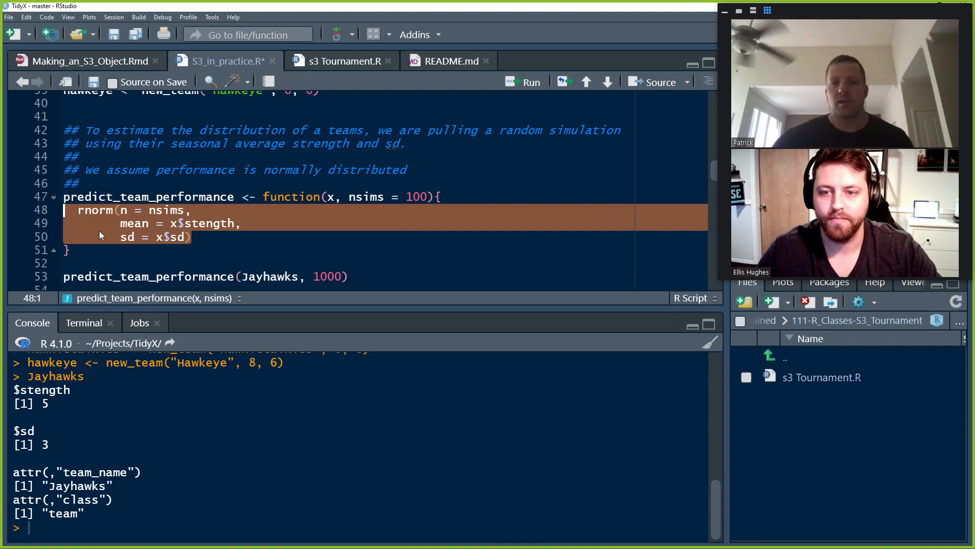
{"action": "mouse_move", "coordinate": [97, 247]}
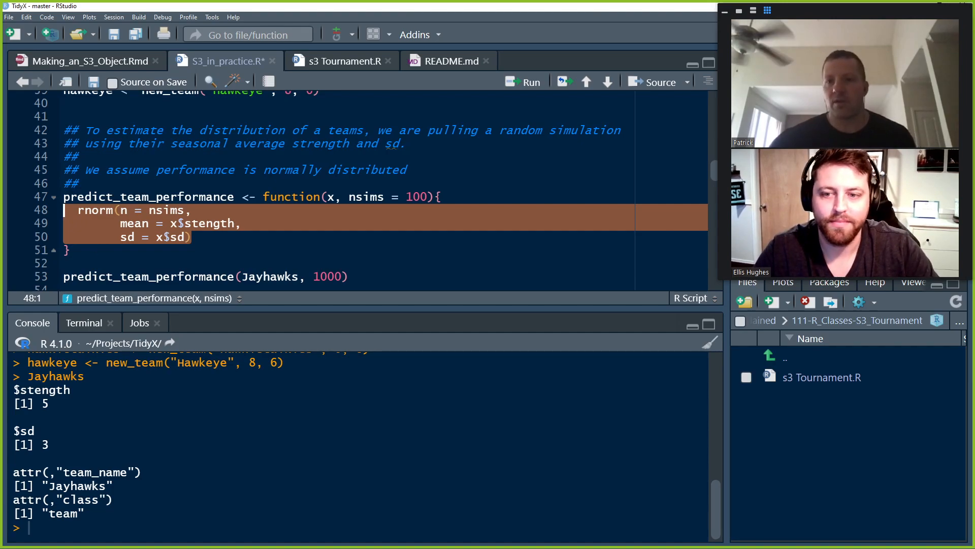
{"action": "scroll", "scroll_direction": "up", "scroll_amount": 3}
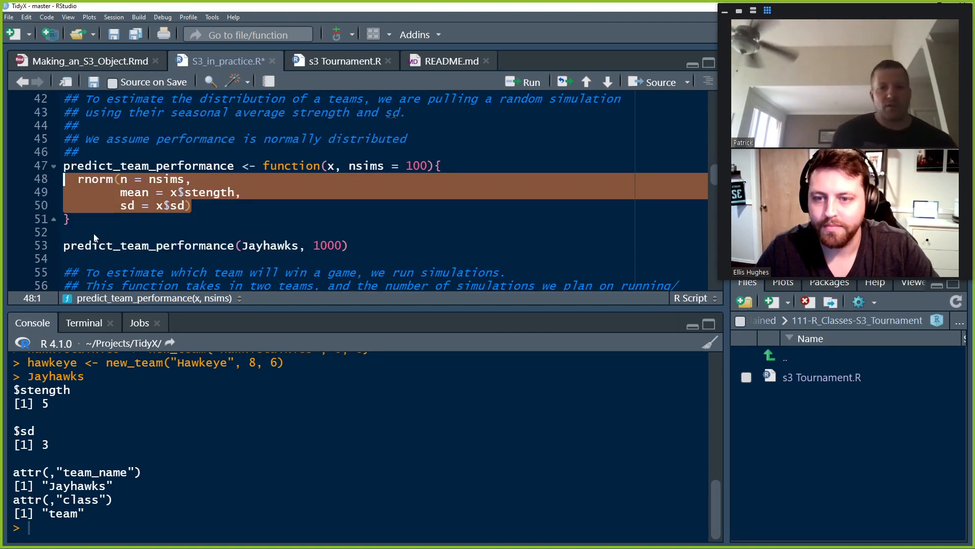
Step: Pipe predict_team_performance(Jayhawks, 1000) into hist() in the console, which fails on the missing pipe
{"action": "left_click", "coordinate": [529, 81]}
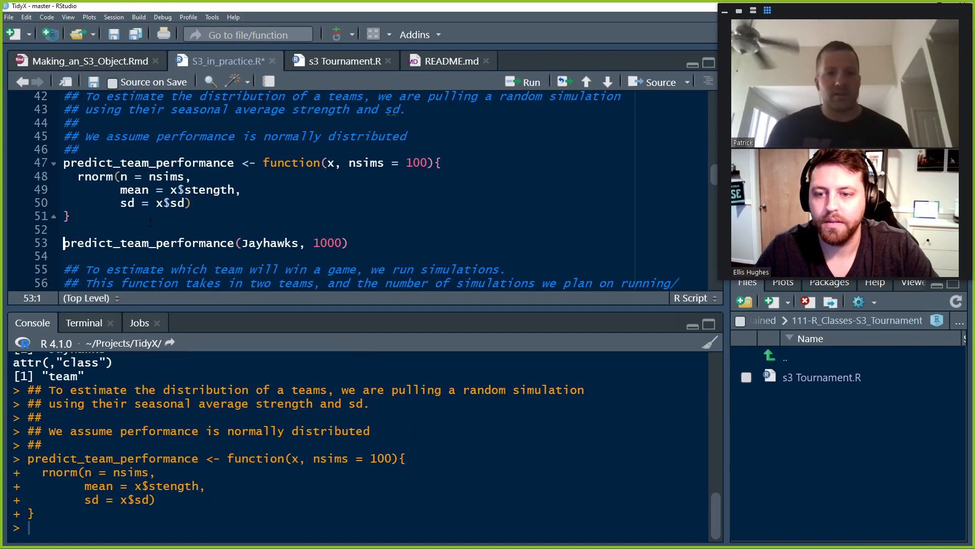
{"action": "left_click", "coordinate": [529, 81]}
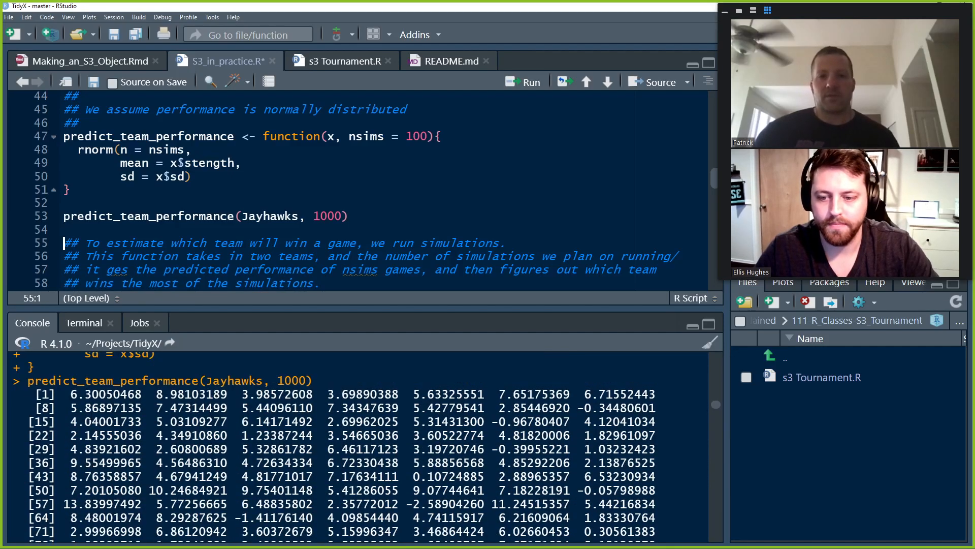
{"action": "double_click", "coordinate": [103, 394]}
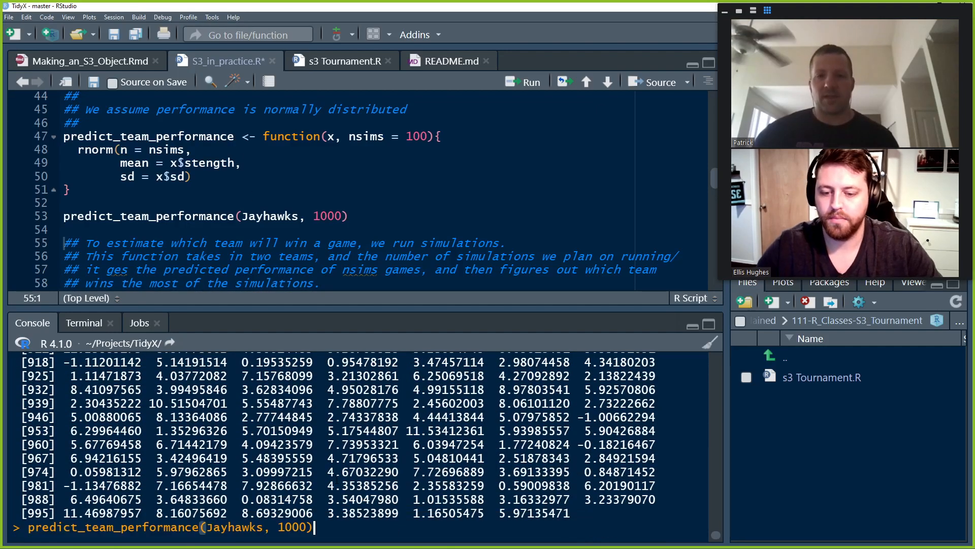
{"action": "type", "text": "%>% histo"}
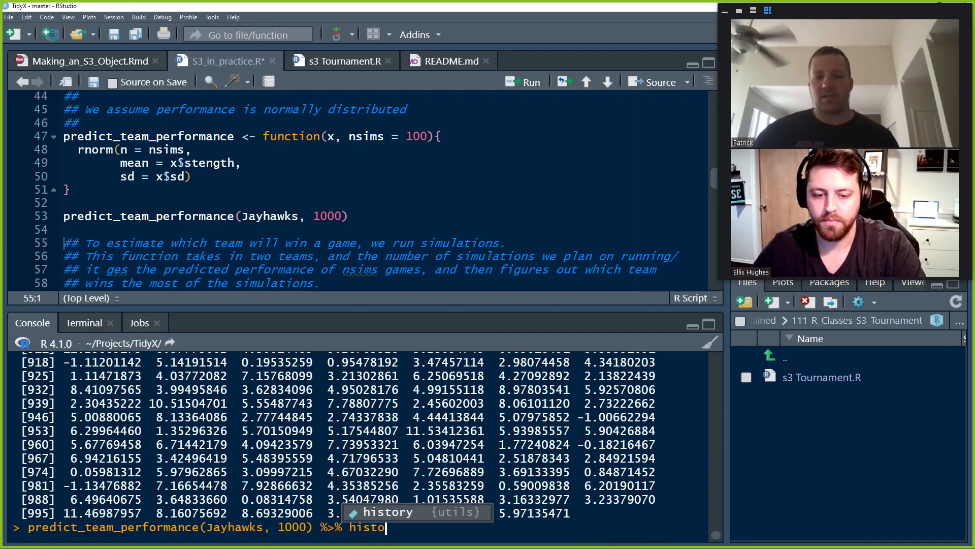
{"action": "key", "text": "Return"}
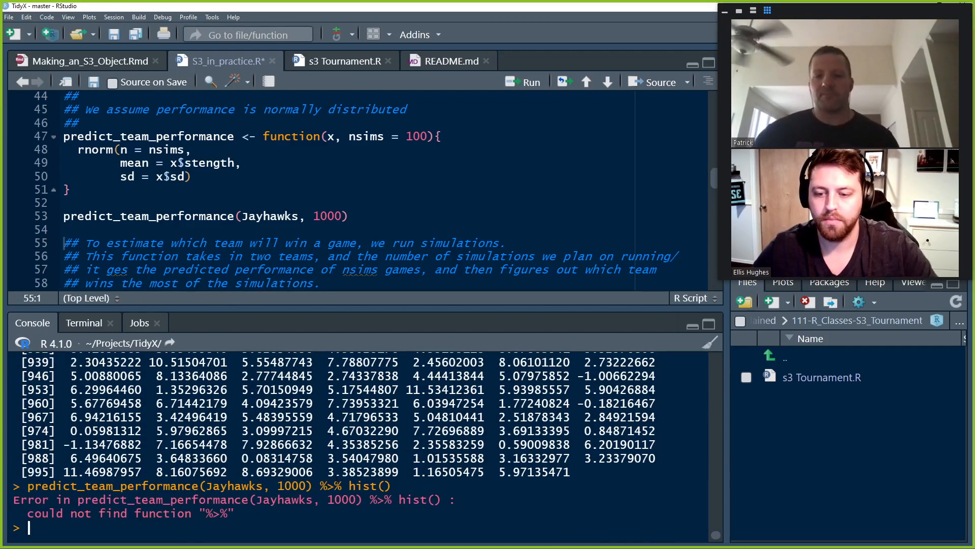
{"action": "type", "text": "predict_team_performance(Jayhawks, 1000) %>% hist()"}
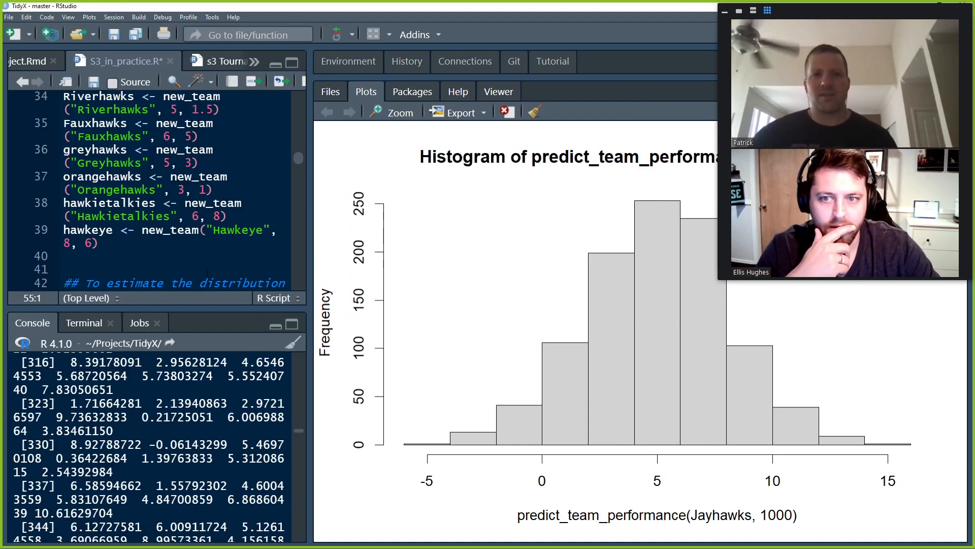
Step: View the hist(predict_team_performance(Jayhawks, 1000)) histogram, peaking near 5, in the enlarged Plots pane
{"action": "scroll", "scroll_direction": "up", "scroll_amount": 3}
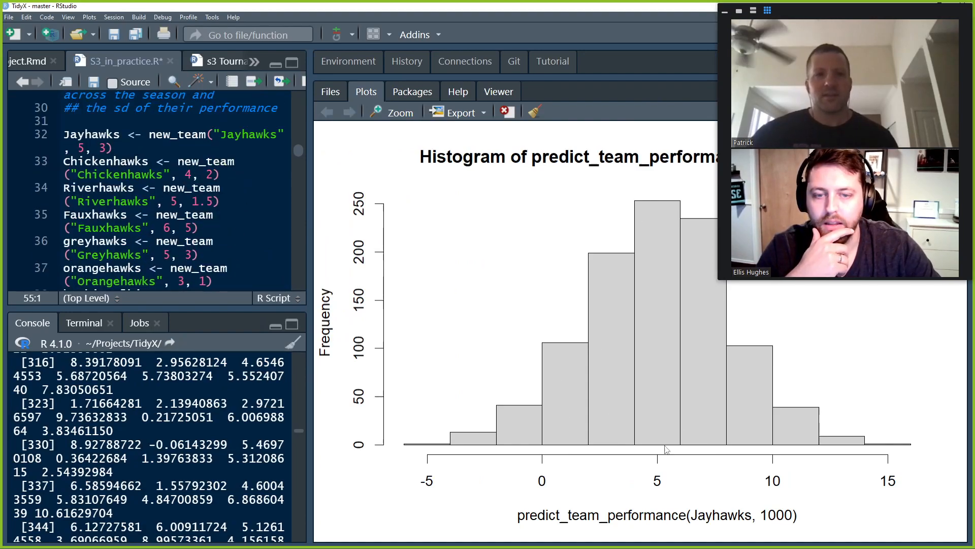
{"action": "mouse_move", "coordinate": [655, 447]}
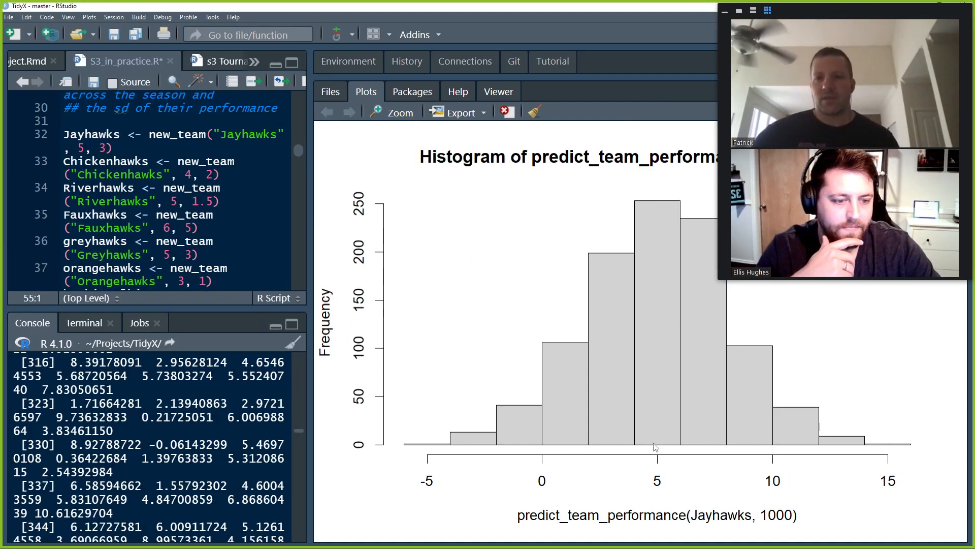
{"action": "mouse_move", "coordinate": [764, 456]}
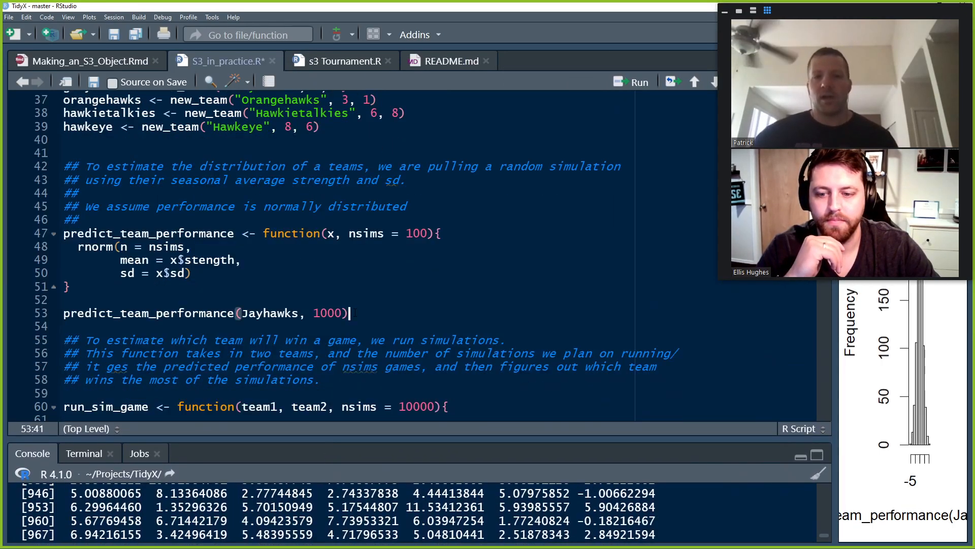
Step: Widen the Source editor again and scroll down to the run_sim_game function
{"action": "double_click", "coordinate": [293, 313]}
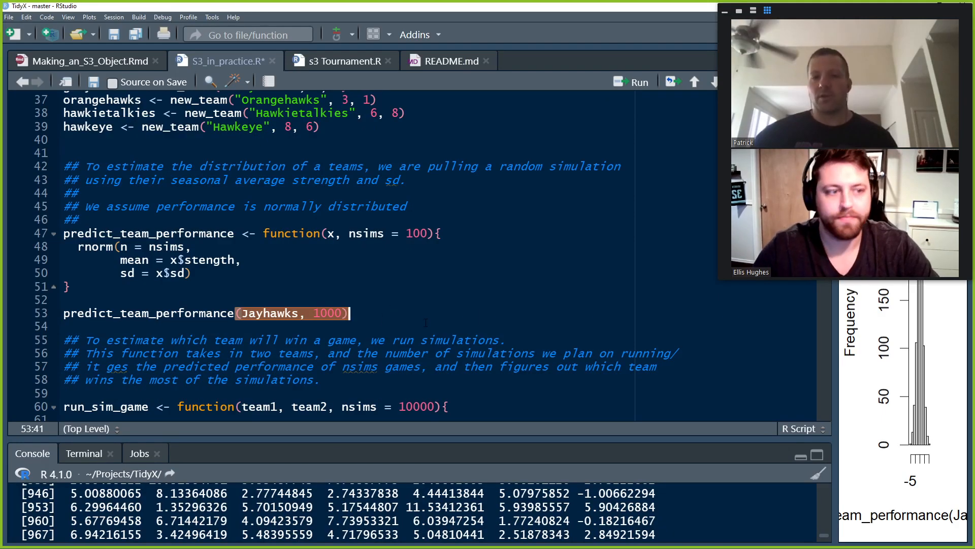
{"action": "scroll", "scroll_direction": "down", "scroll_amount": 3}
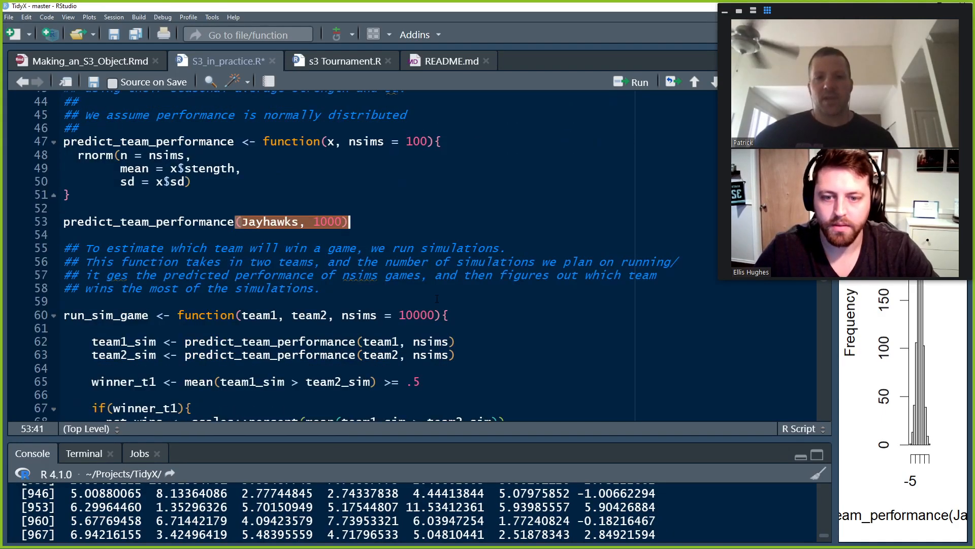
{"action": "scroll", "scroll_direction": "down", "scroll_amount": 3}
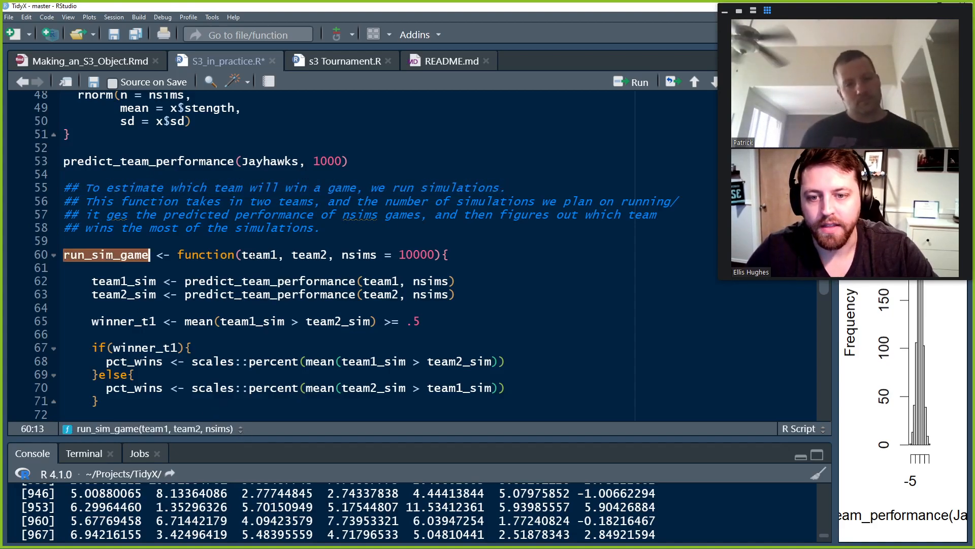
{"action": "double_click", "coordinate": [310, 254]}
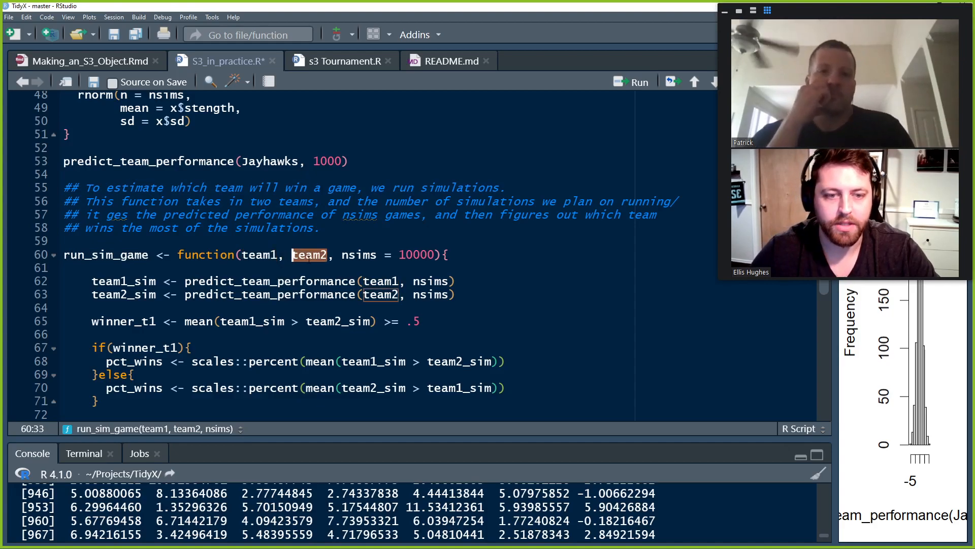
{"action": "mouse_move", "coordinate": [307, 264]}
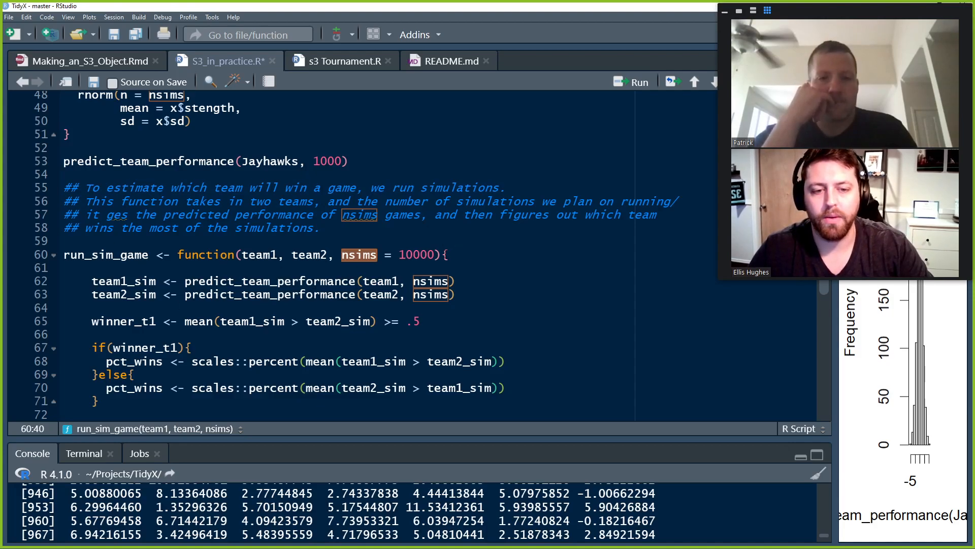
{"action": "left_click", "coordinate": [457, 281]}
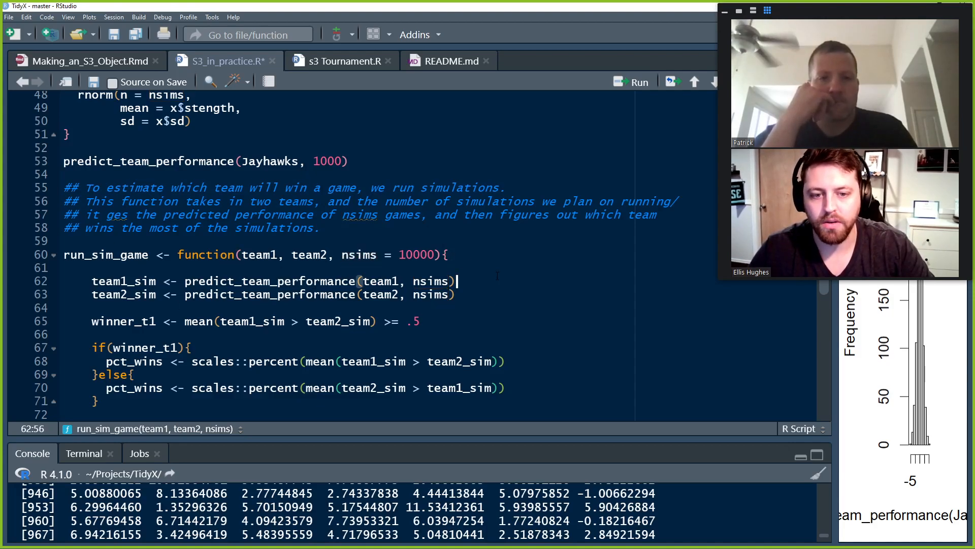
{"action": "scroll", "scroll_direction": "down", "scroll_amount": 3}
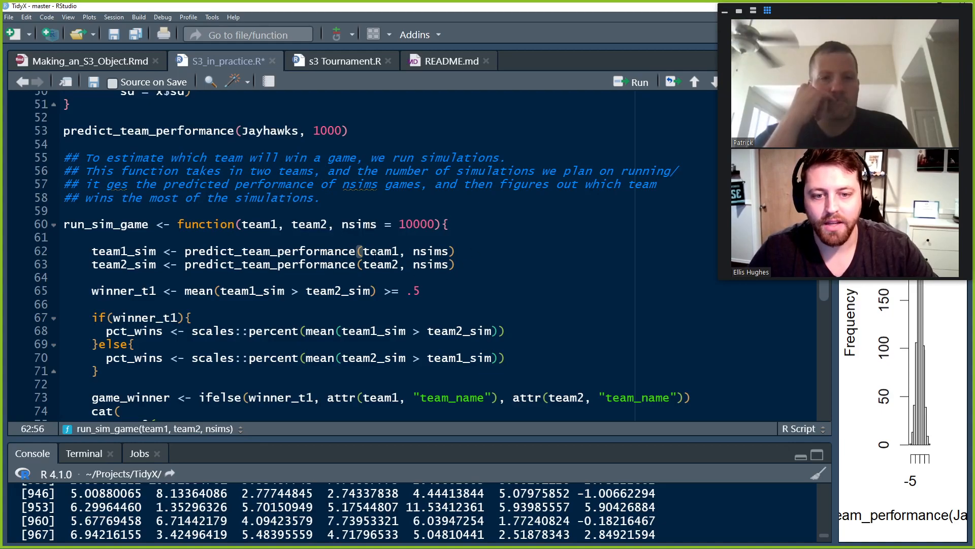
{"action": "double_click", "coordinate": [269, 251]}
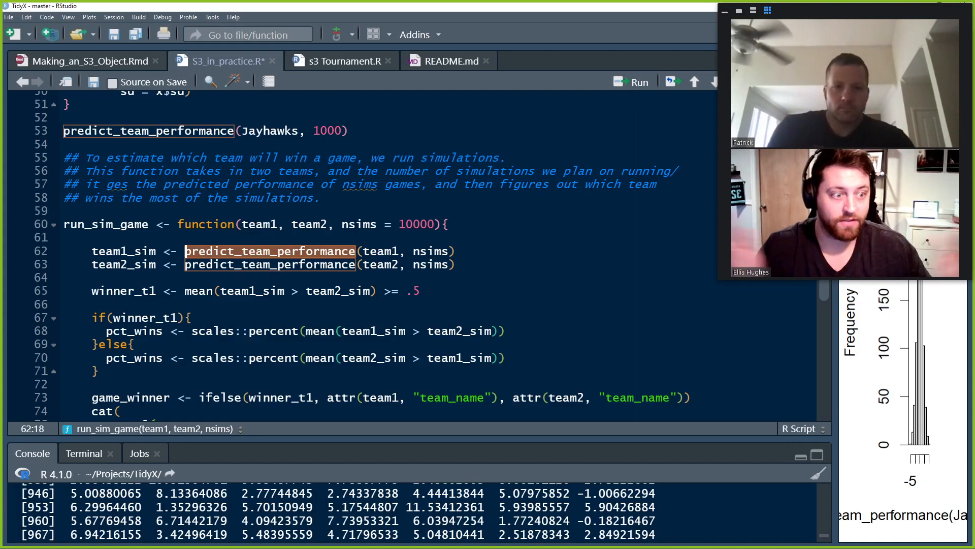
{"action": "mouse_move", "coordinate": [269, 251]}
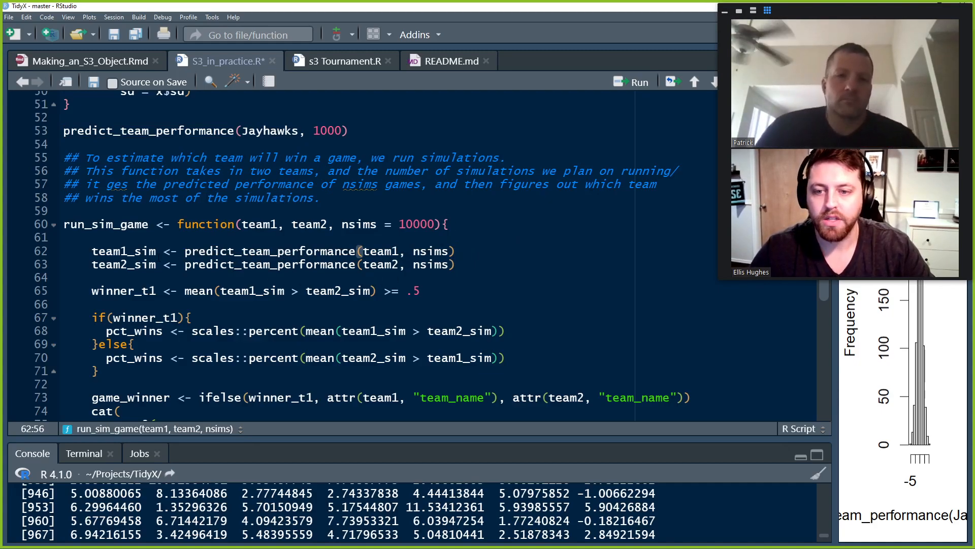
{"action": "double_click", "coordinate": [123, 264]}
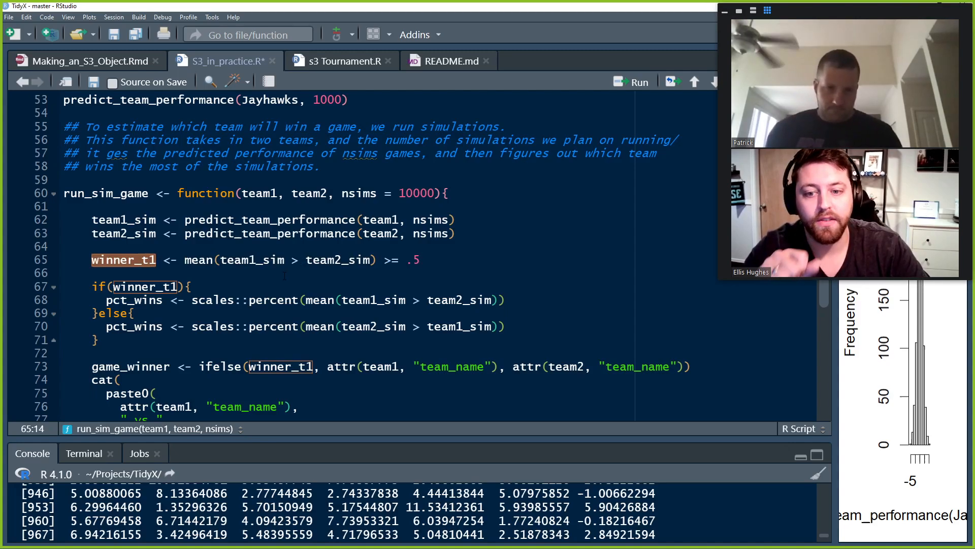
Step: Minimize the Console pane and review run_sim_game's win-proportion comparison and team1_sim uses
{"action": "double_click", "coordinate": [198, 260]}
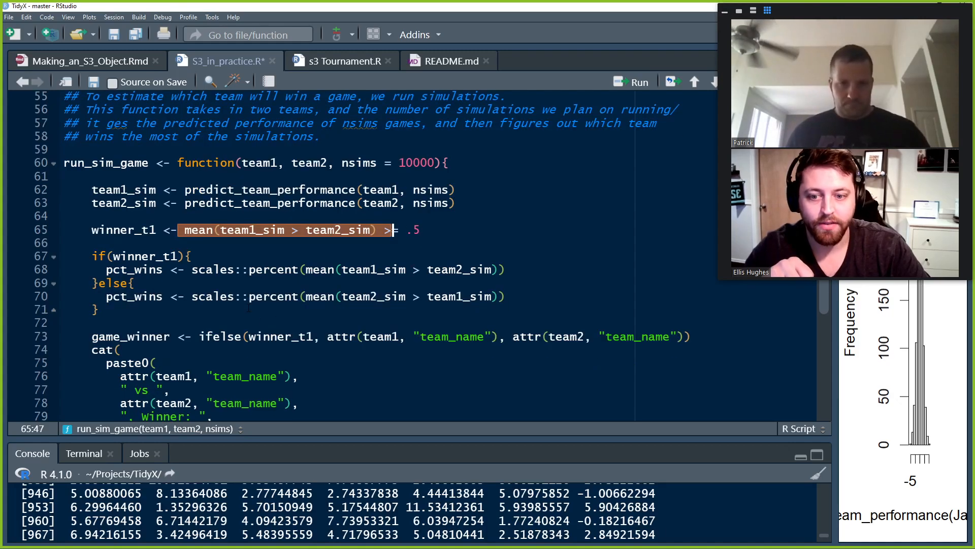
{"action": "scroll", "scroll_direction": "down", "scroll_amount": 3}
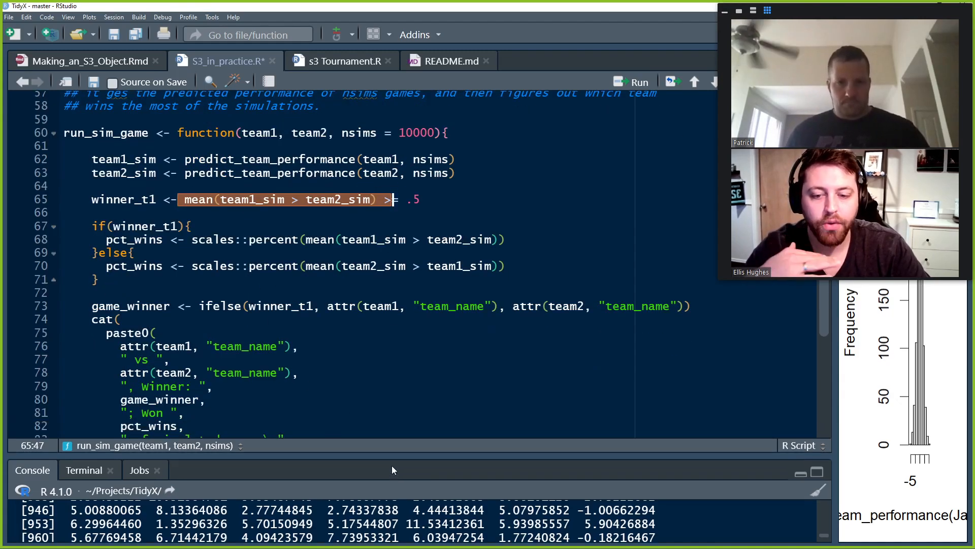
{"action": "left_click", "coordinate": [801, 474]}
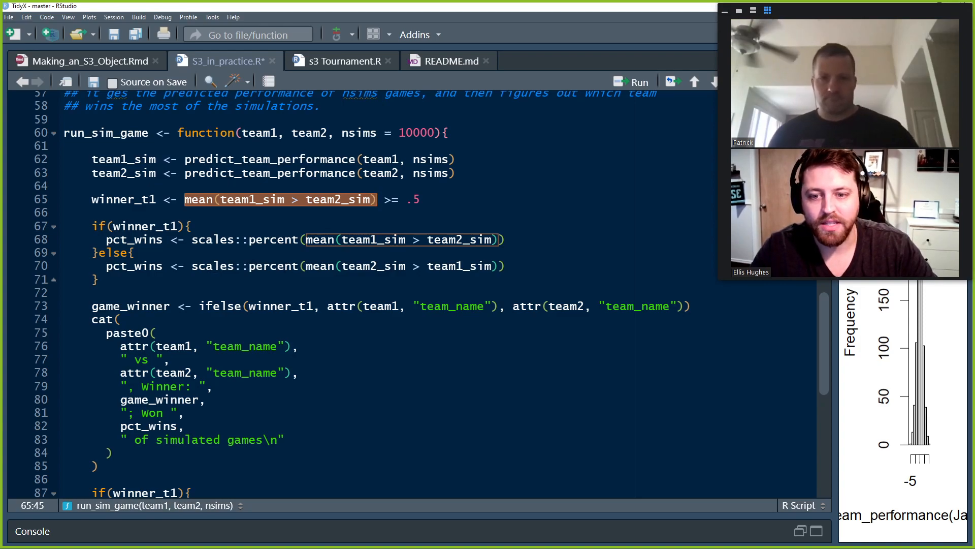
{"action": "left_click", "coordinate": [347, 266]}
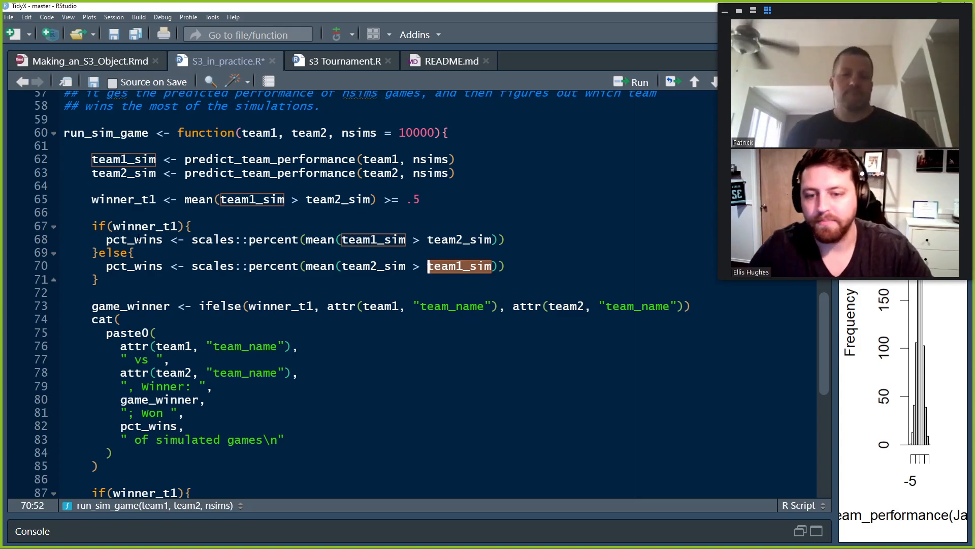
{"action": "left_click", "coordinate": [692, 305]}
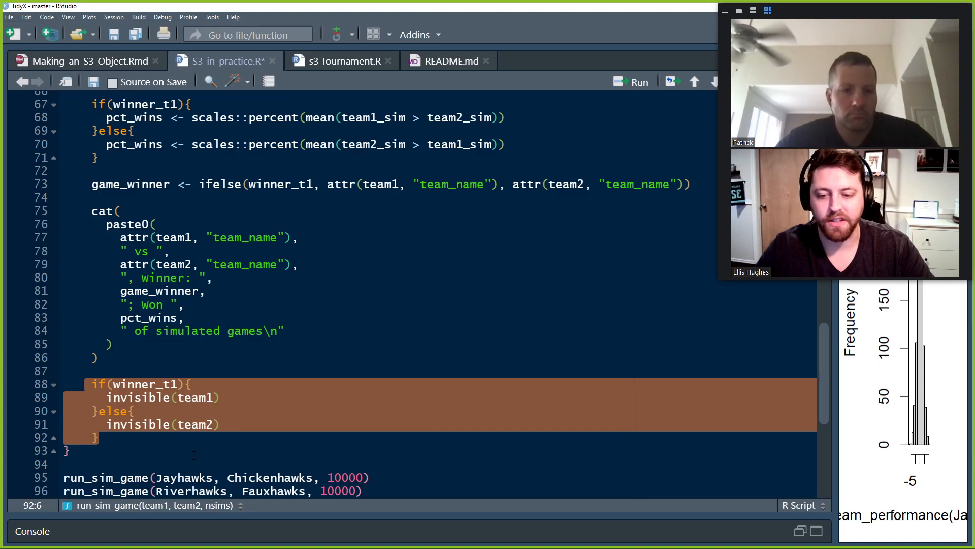
Step: Replace invisible with return on lines 89 and 91 and rerun run_sim_game
{"action": "scroll", "scroll_direction": "down", "scroll_amount": 3}
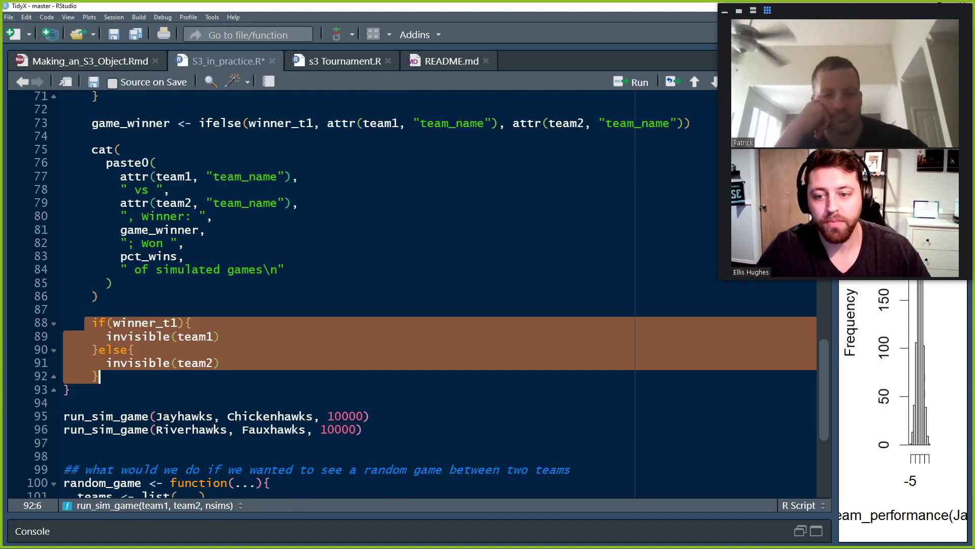
{"action": "left_click", "coordinate": [144, 323]}
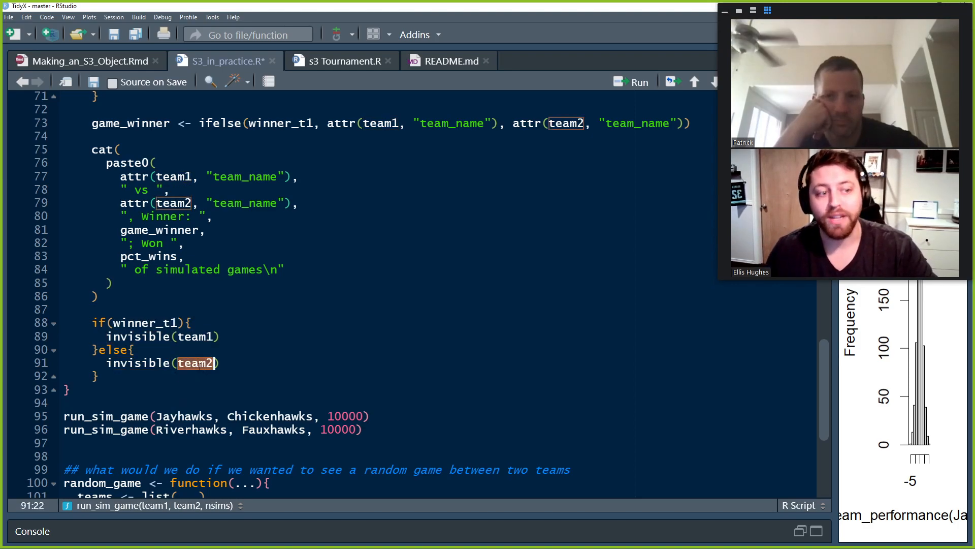
{"action": "type", "text": "retur"}
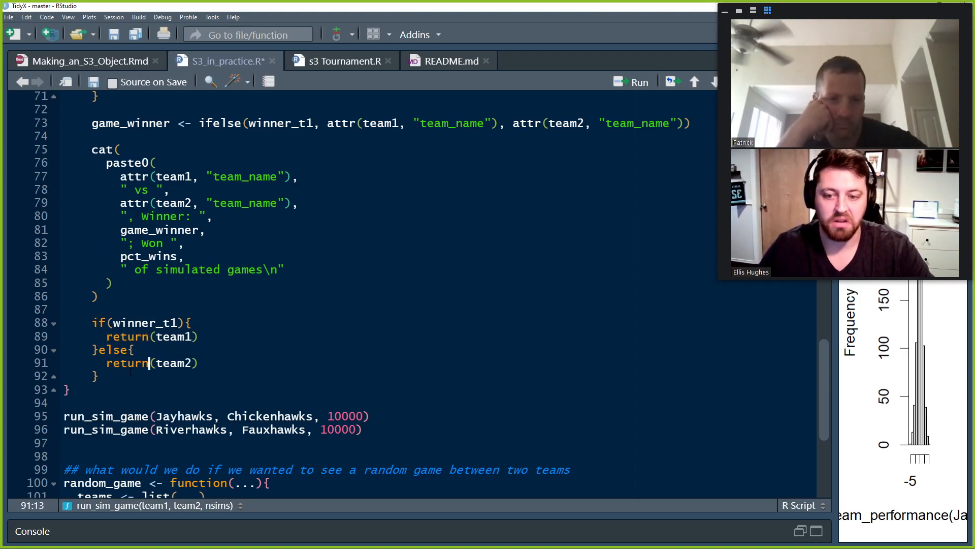
{"action": "double_click", "coordinate": [127, 336]}
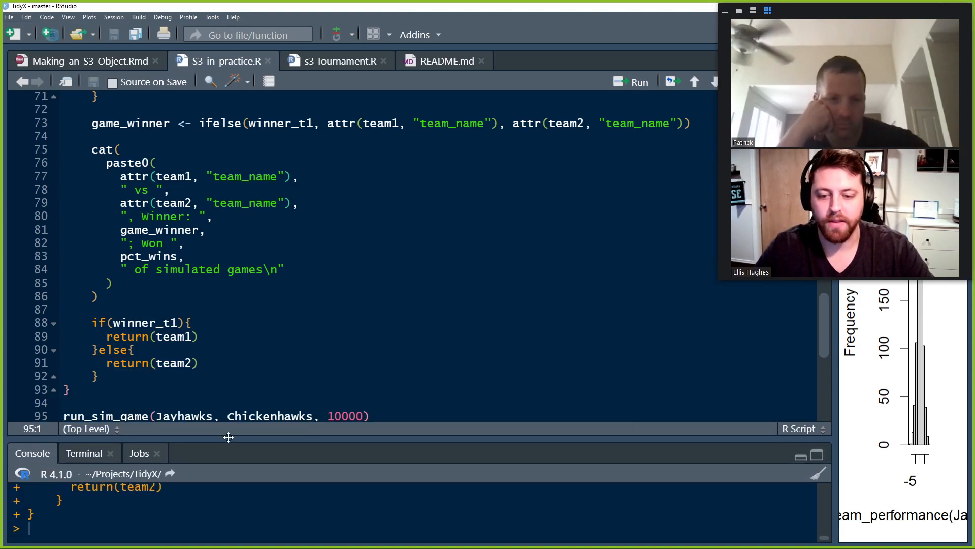
Step: Run the Jayhawks versus Chickenhawks game on line 95 and inspect the printed team object
{"action": "scroll", "scroll_direction": "down", "scroll_amount": 3}
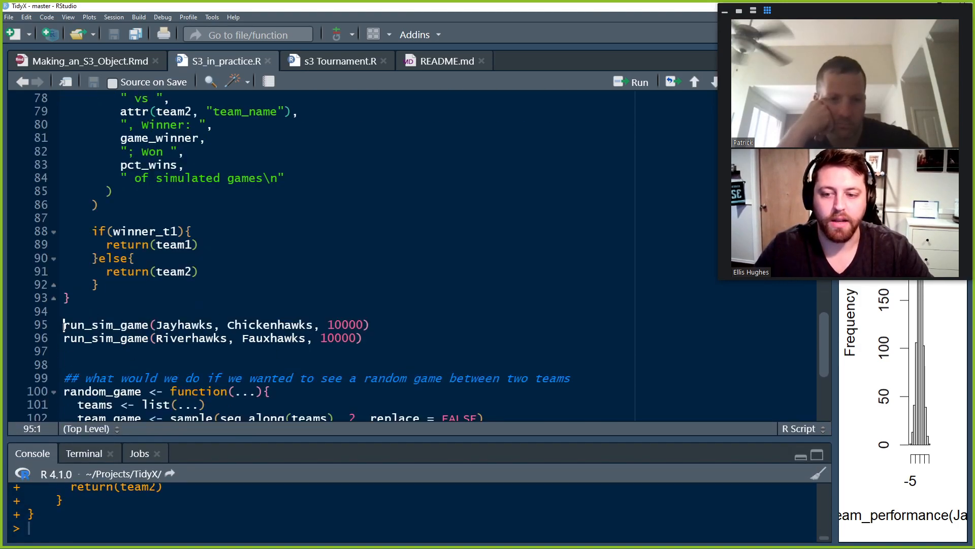
{"action": "left_click", "coordinate": [283, 324]}
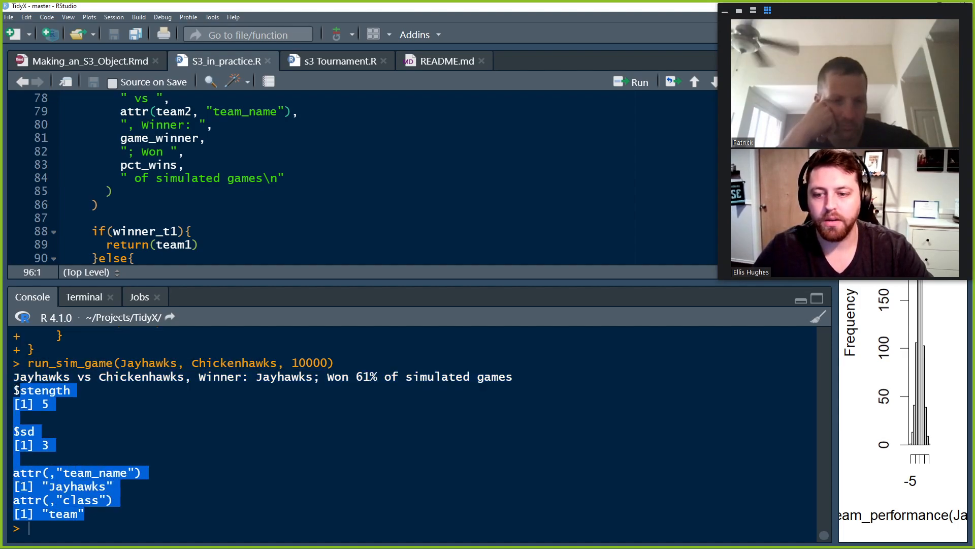
{"action": "right_click", "coordinate": [15, 390]}
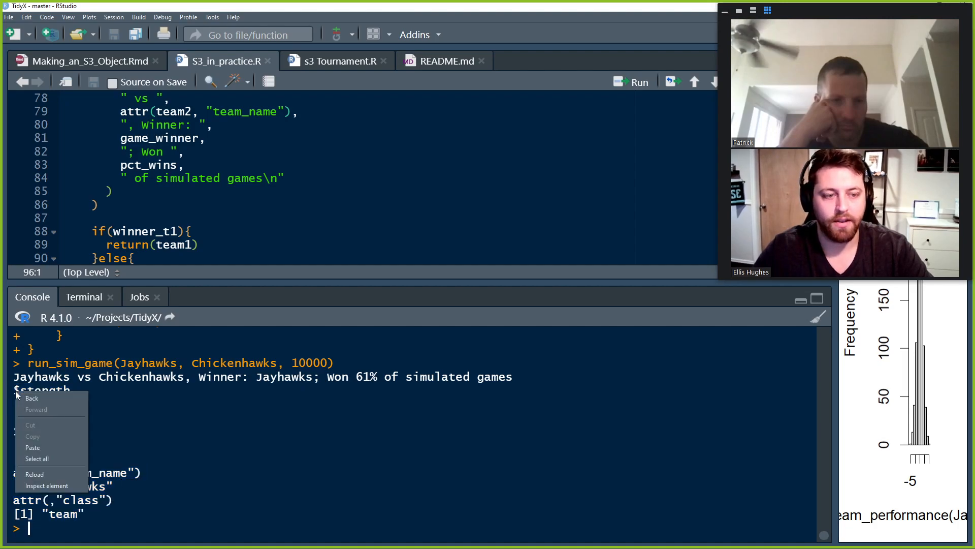
{"action": "left_click", "coordinate": [211, 282]}
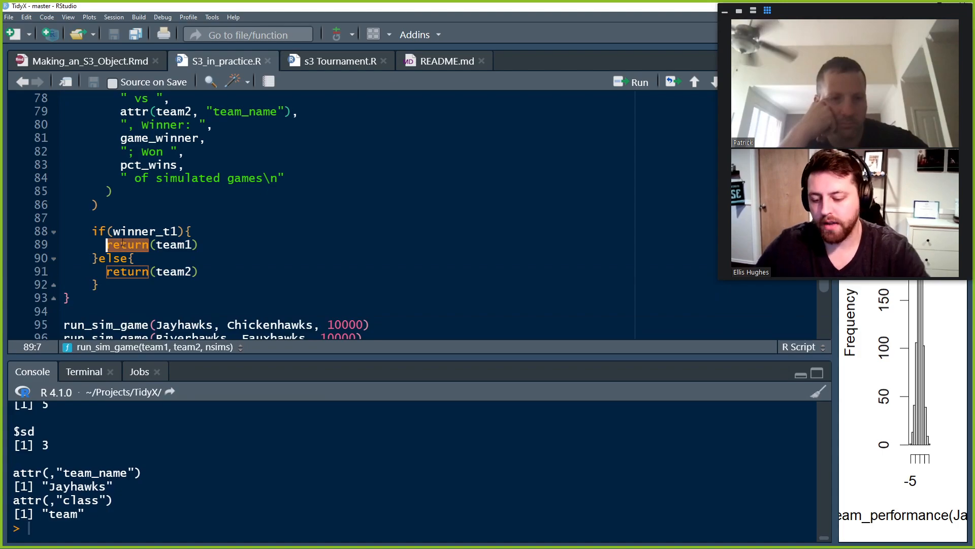
{"action": "type", "text": "invisibl"}
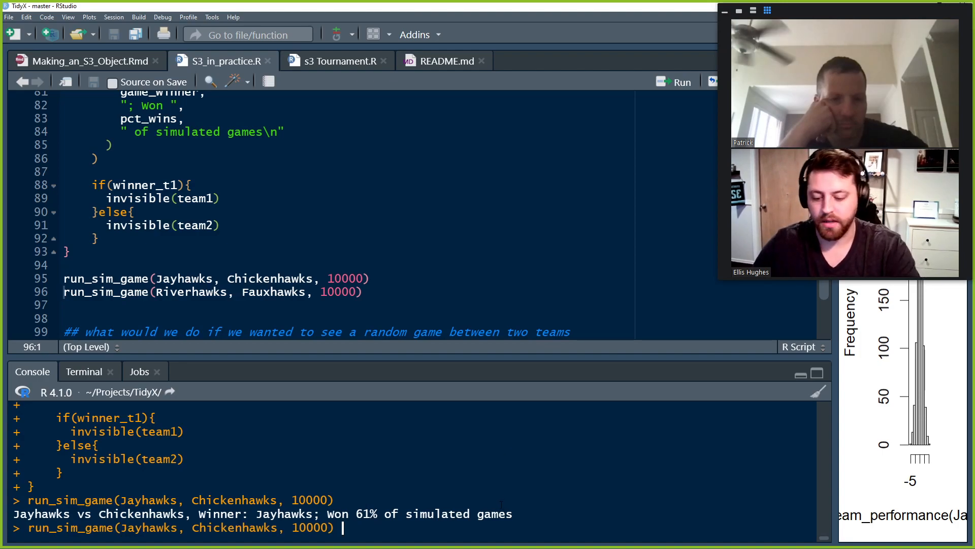
Step: Store a Jayhawks game's winner as winner, print it, and run both matchup lines
{"action": "type", "text": "-> winner"}
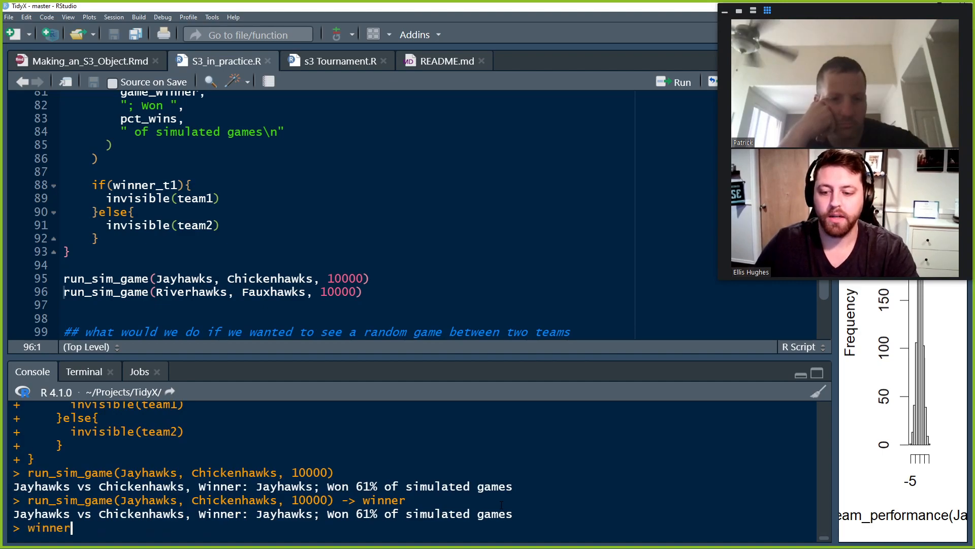
{"action": "key", "text": "Return"}
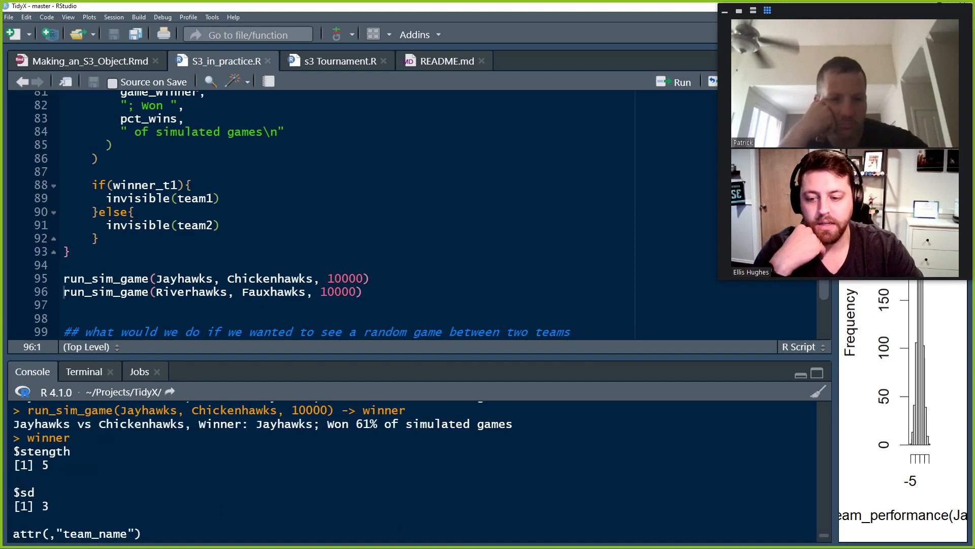
{"action": "scroll", "scroll_direction": "down", "scroll_amount": 3}
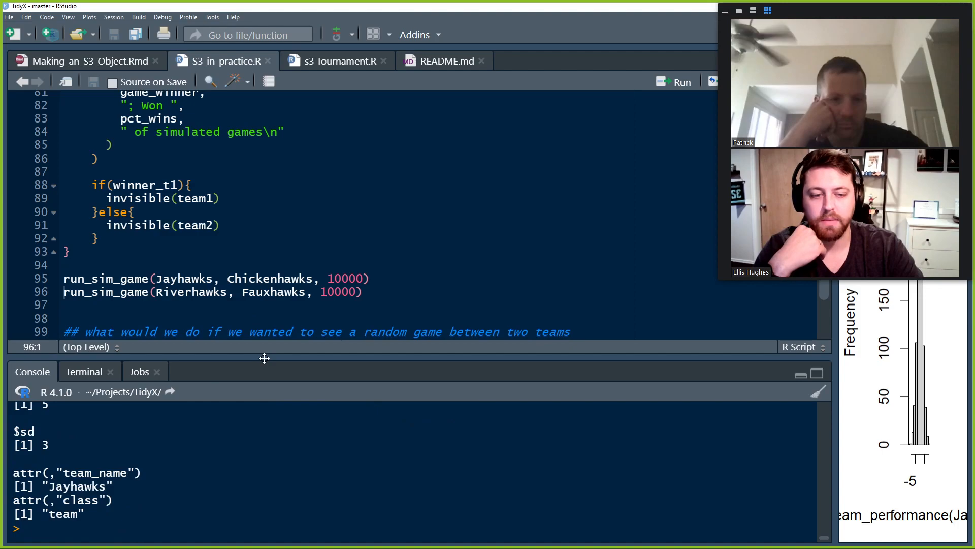
{"action": "left_click", "coordinate": [370, 278]}
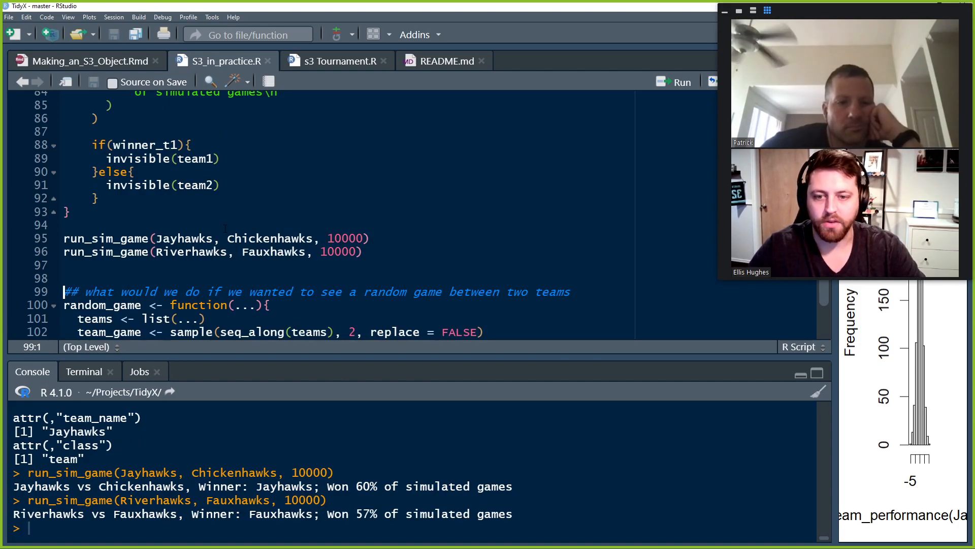
{"action": "double_click", "coordinate": [272, 251]}
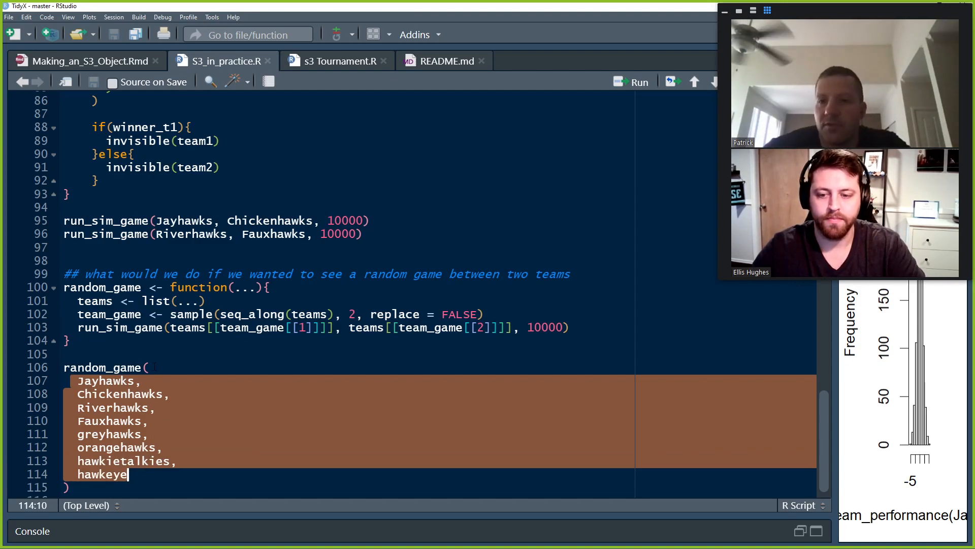
{"action": "mouse_move", "coordinate": [179, 381]}
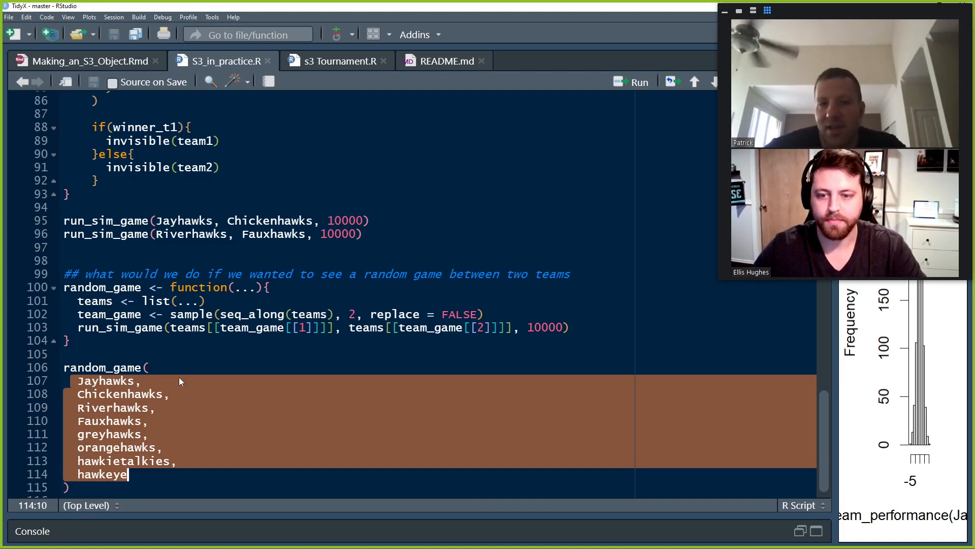
{"action": "mouse_move", "coordinate": [187, 398]}
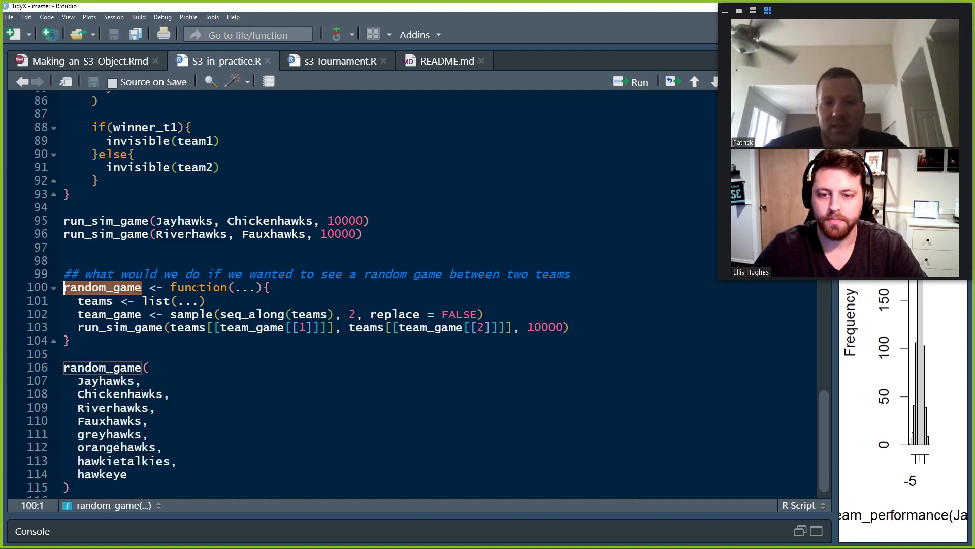
Step: Run random_game twice: Greyhawks beat Orangehawks at 73%, then Fauxhawks beat Hawkietalkies at 50%
{"action": "double_click", "coordinate": [244, 287]}
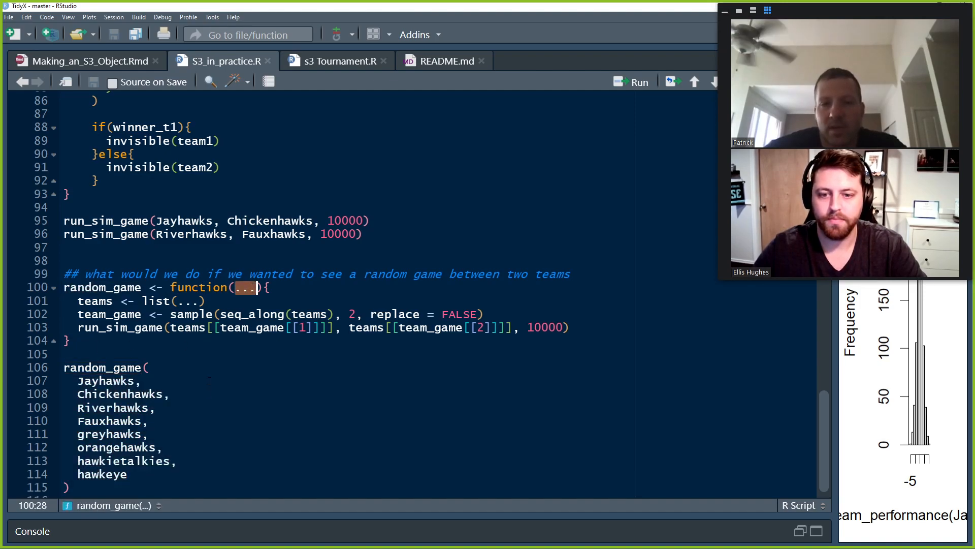
{"action": "left_click", "coordinate": [205, 301]}
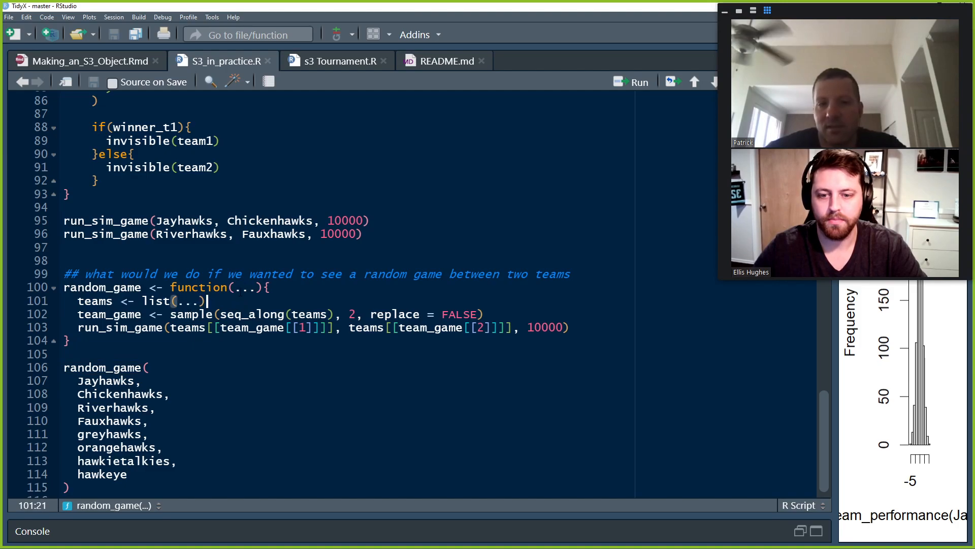
{"action": "double_click", "coordinate": [185, 300]}
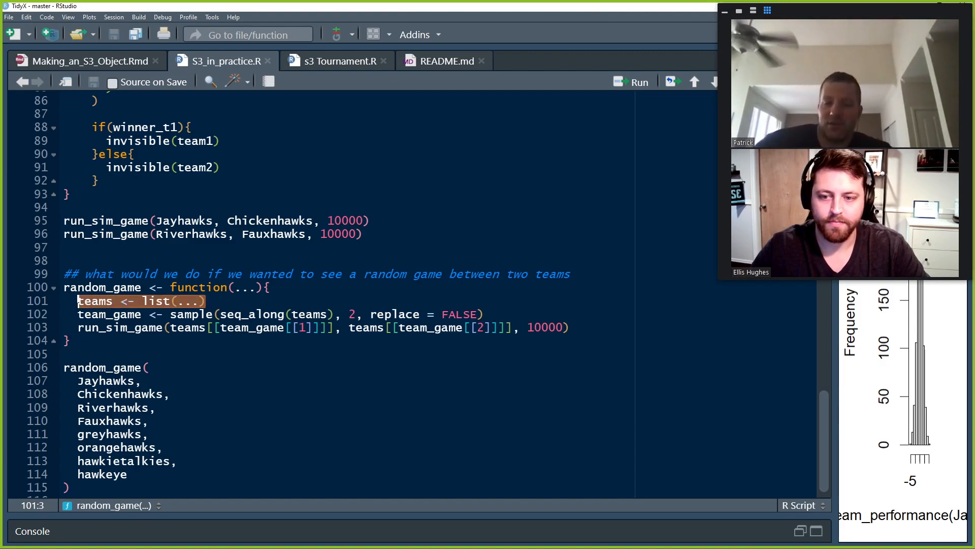
{"action": "scroll", "scroll_direction": "up", "scroll_amount": 3}
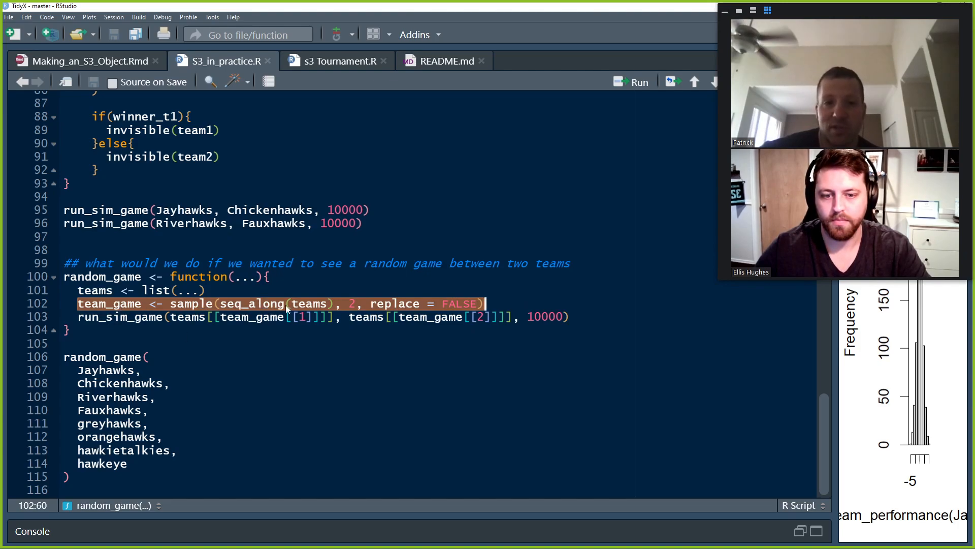
{"action": "mouse_move", "coordinate": [341, 310]}
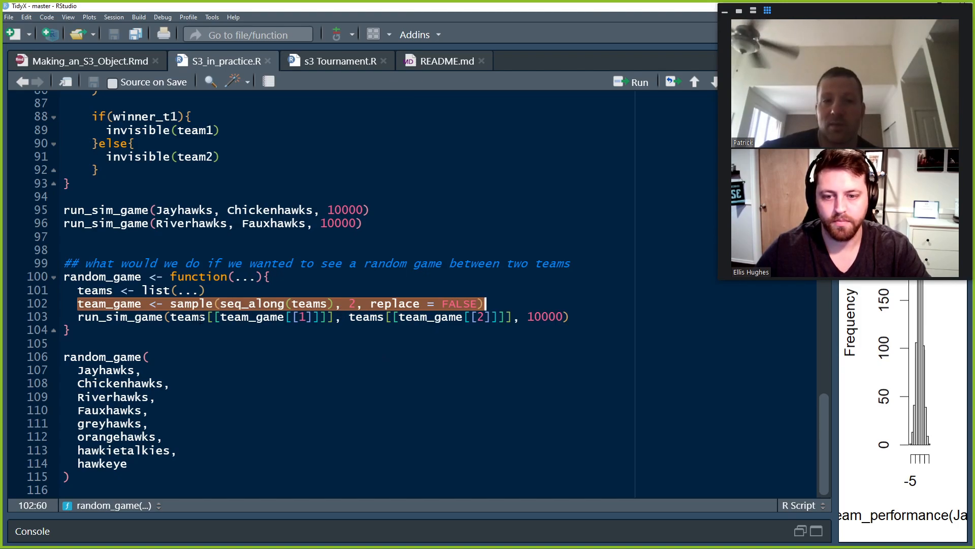
{"action": "left_click", "coordinate": [249, 317]}
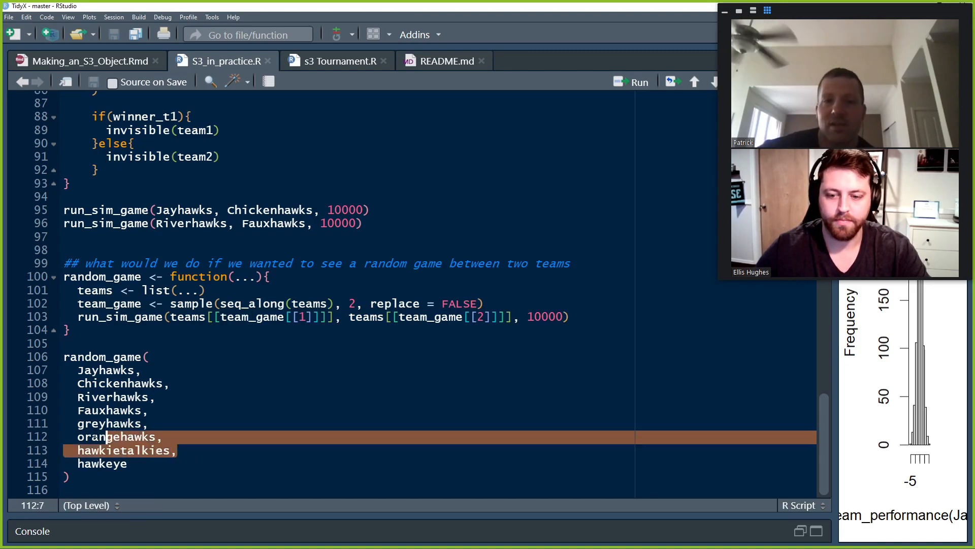
{"action": "left_click", "coordinate": [352, 304]}
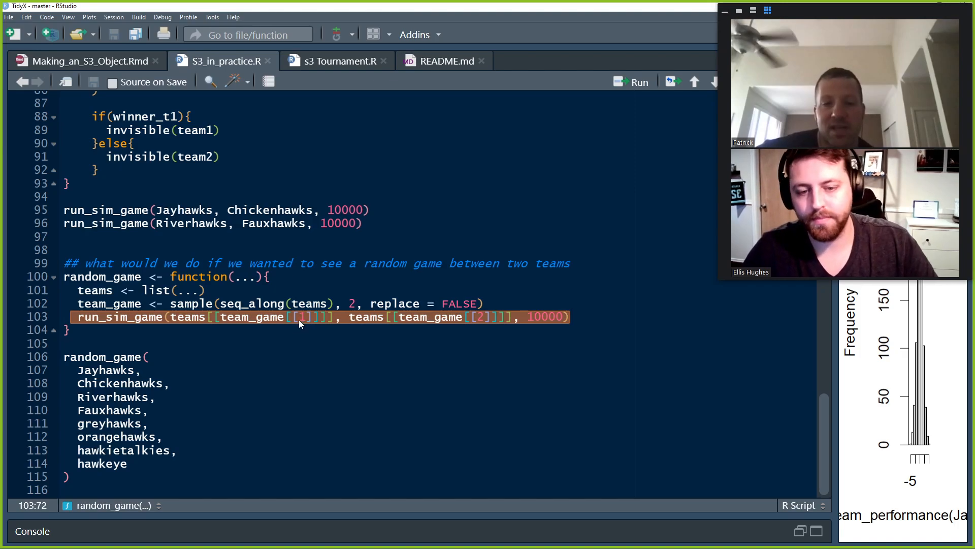
{"action": "left_click", "coordinate": [186, 316]}
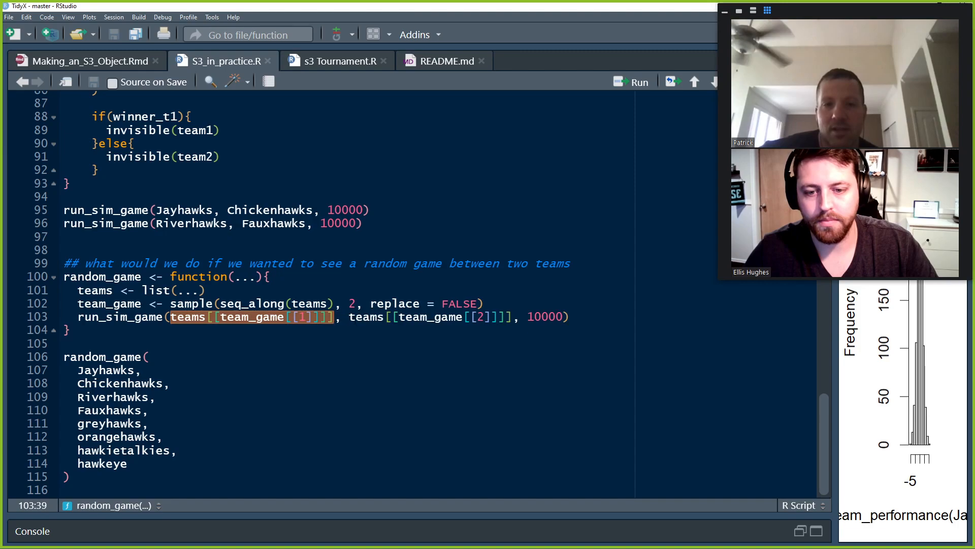
{"action": "left_click", "coordinate": [306, 317]}
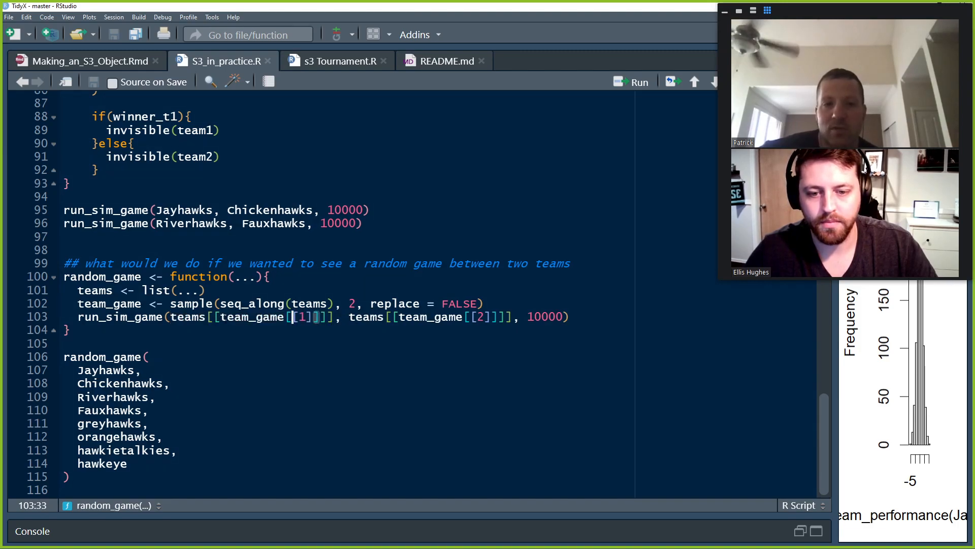
{"action": "double_click", "coordinate": [252, 317]}
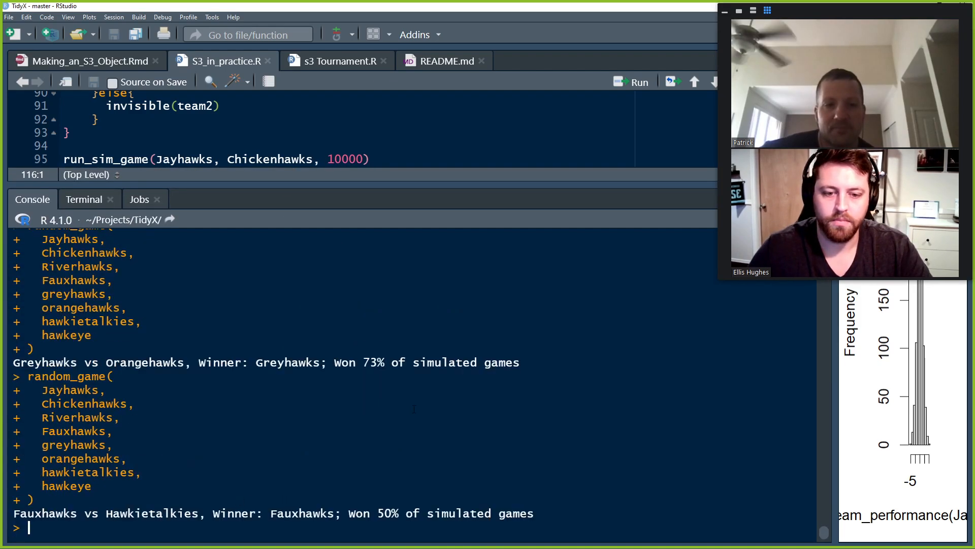
Step: Restore the script pane and scroll up to the hawkeye new_team line to duplicate it
{"action": "double_click", "coordinate": [219, 362]}
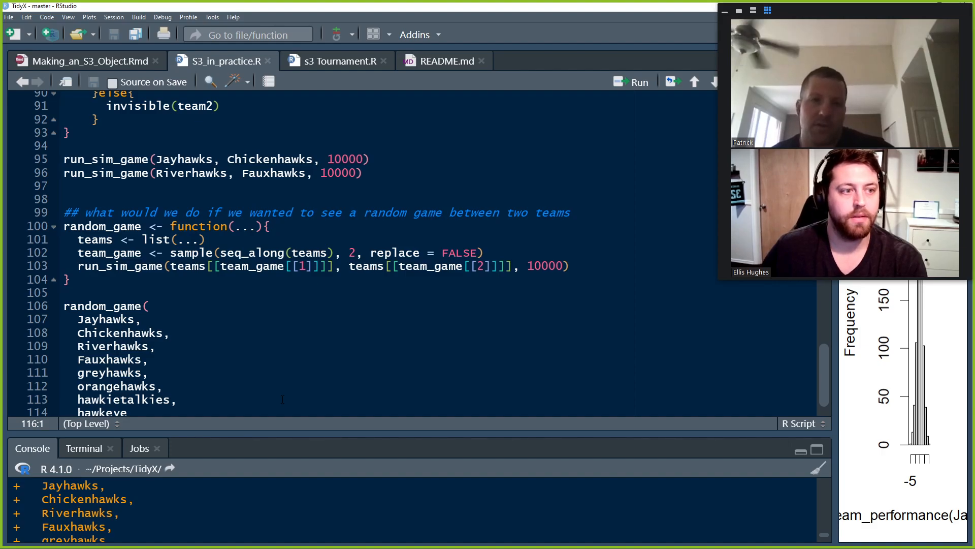
{"action": "scroll", "scroll_direction": "up", "scroll_amount": 3}
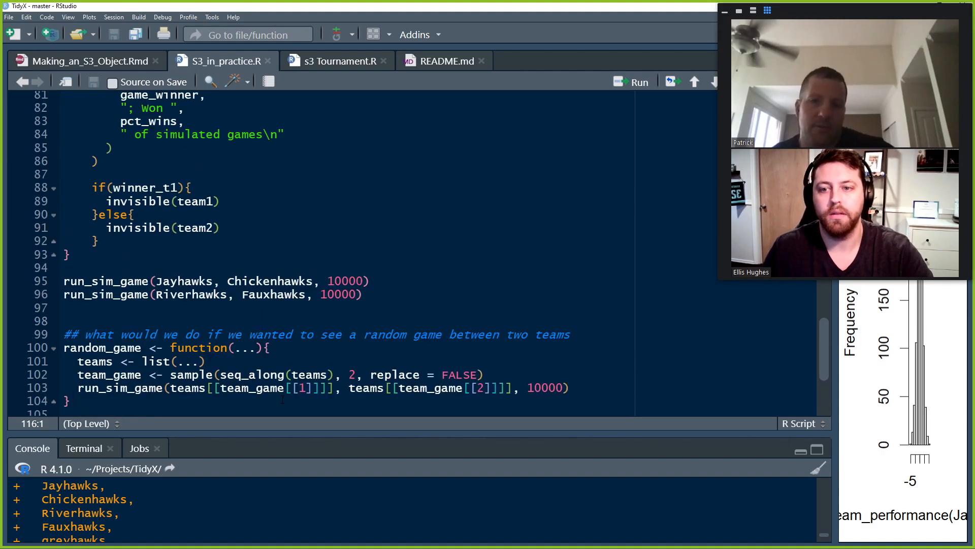
{"action": "scroll", "scroll_direction": "up", "scroll_amount": 3}
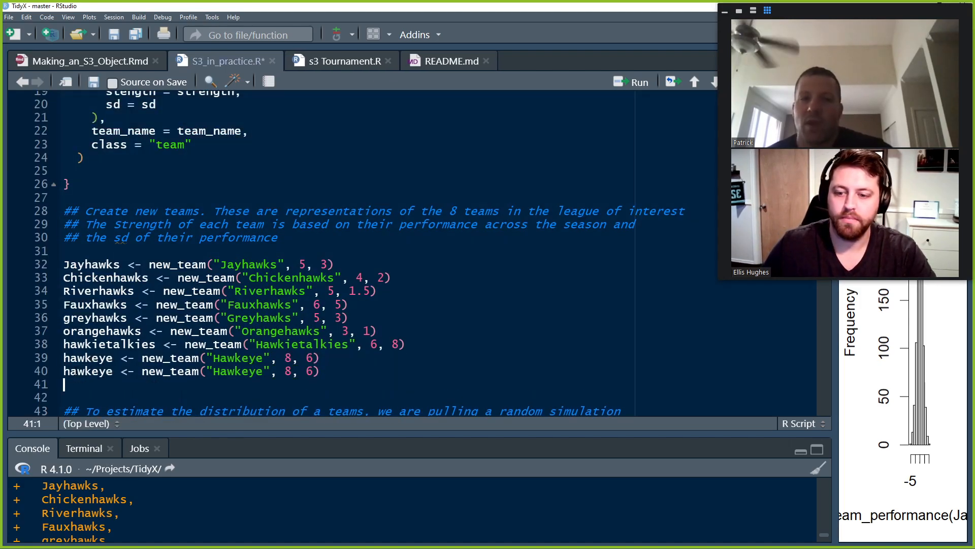
Step: Edit the copied line into ellis_hawks <- new_team("Ellis Hawks", 20, 1)
{"action": "type", "text": "Ellis_"}
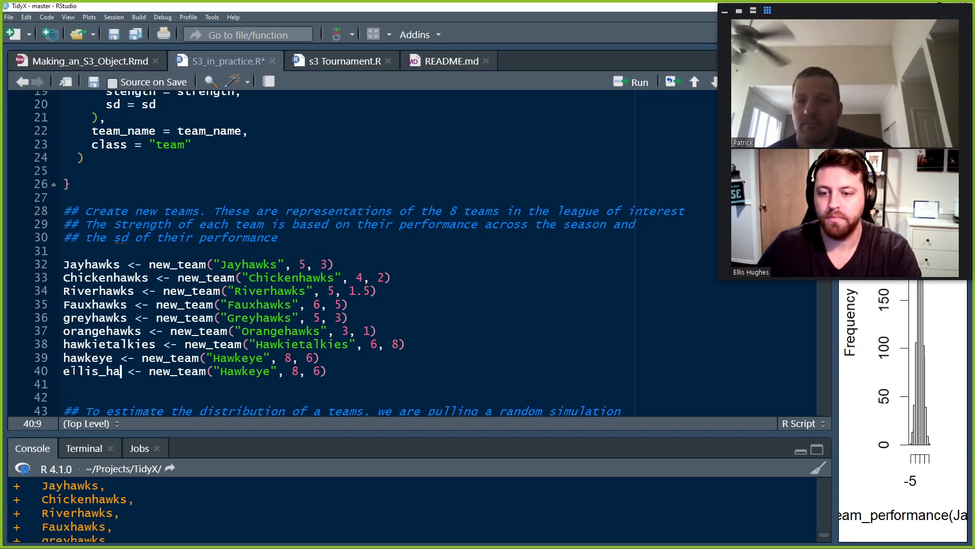
{"action": "type", "text": "wks"}
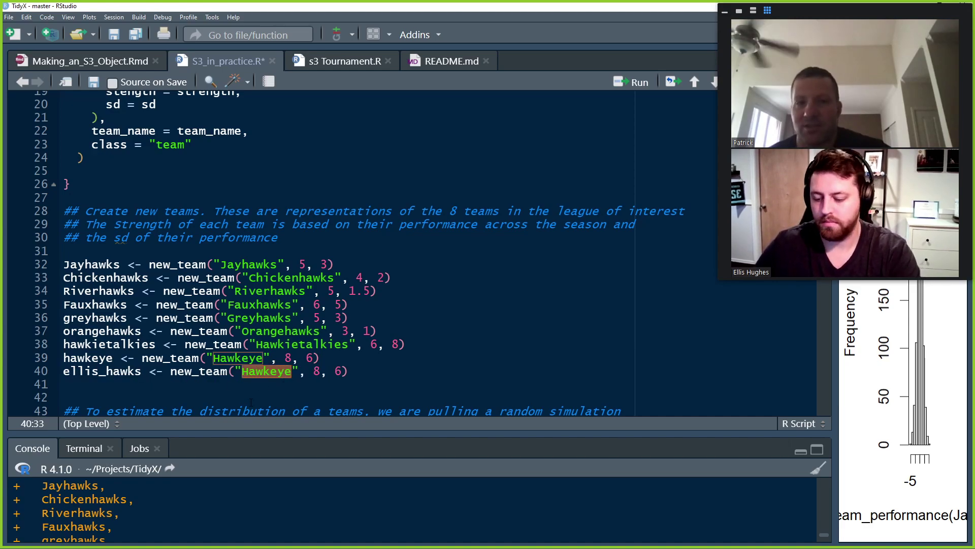
{"action": "type", "text": "Ellis Hawks"}
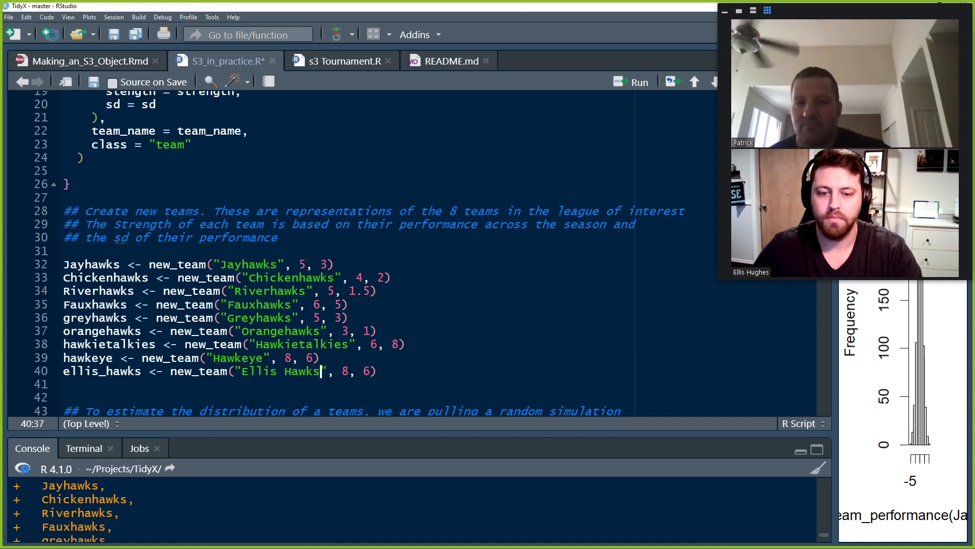
{"action": "type", "text": "20"}
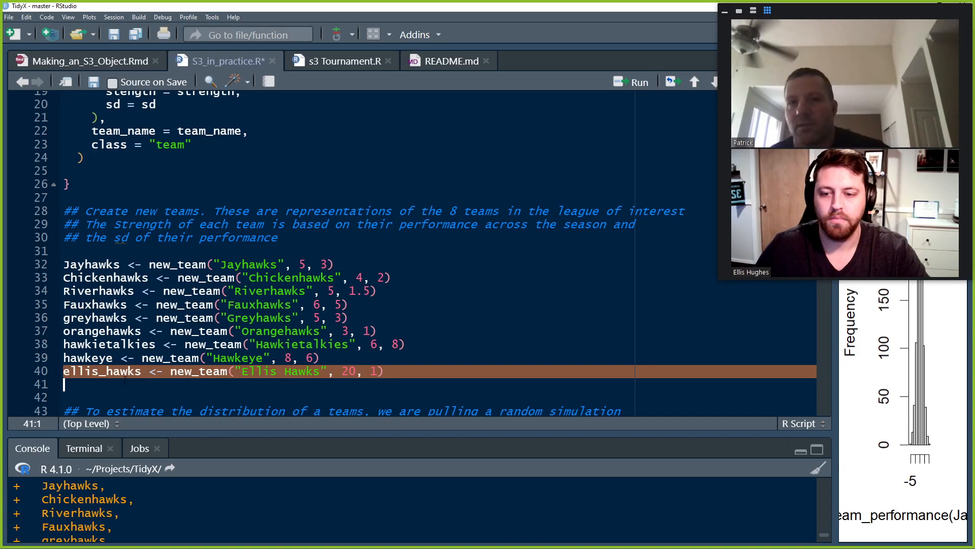
Step: Duplicate it as patrick_hawks named "Patrick Hawks" with strength 20 and sd 1
{"action": "type", "text": "pa"}
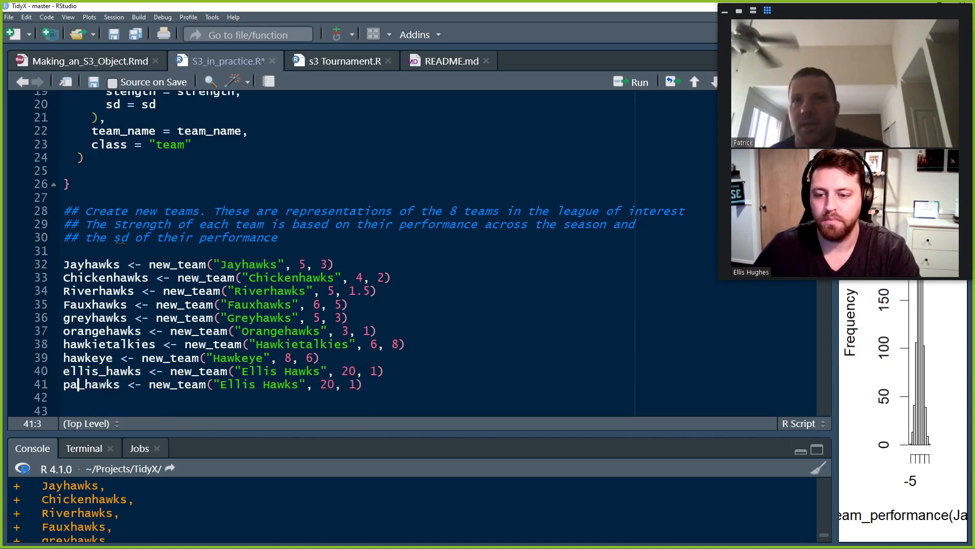
{"action": "type", "text": "trick"}
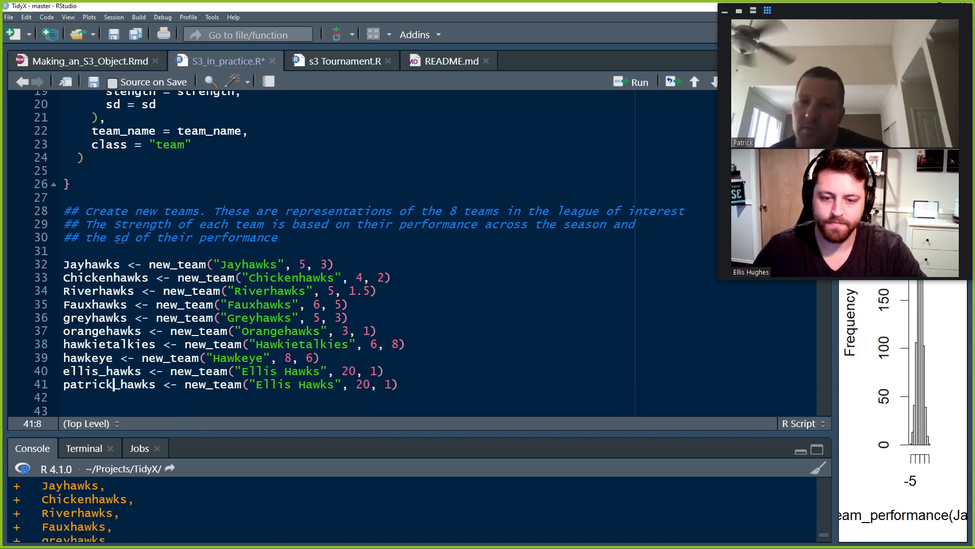
{"action": "type", "text": "Pat"}
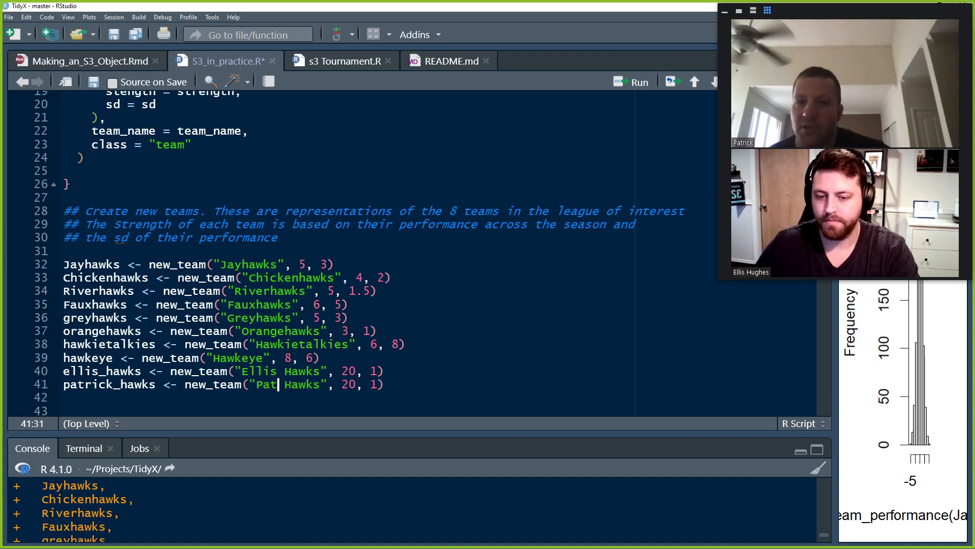
{"action": "type", "text": "rick"}
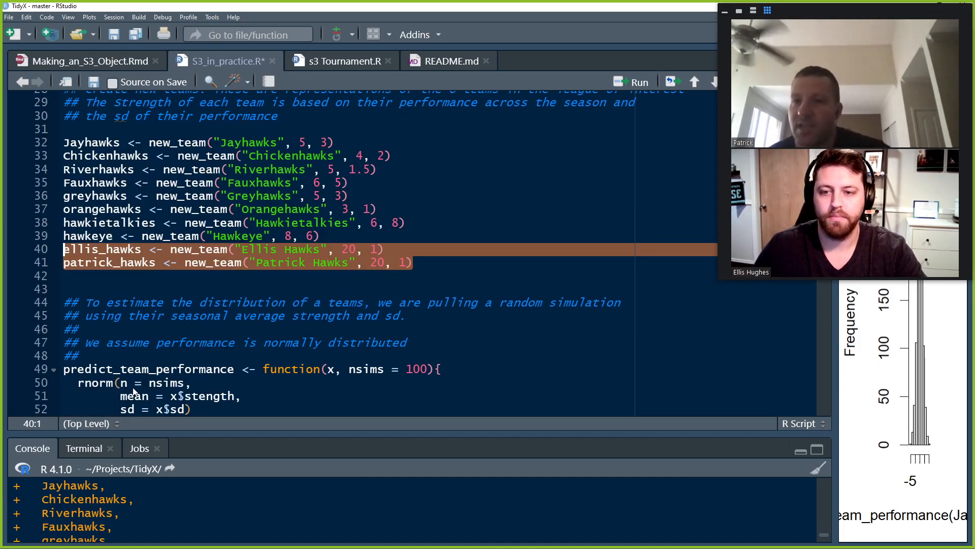
{"action": "scroll", "scroll_direction": "down", "scroll_amount": 3}
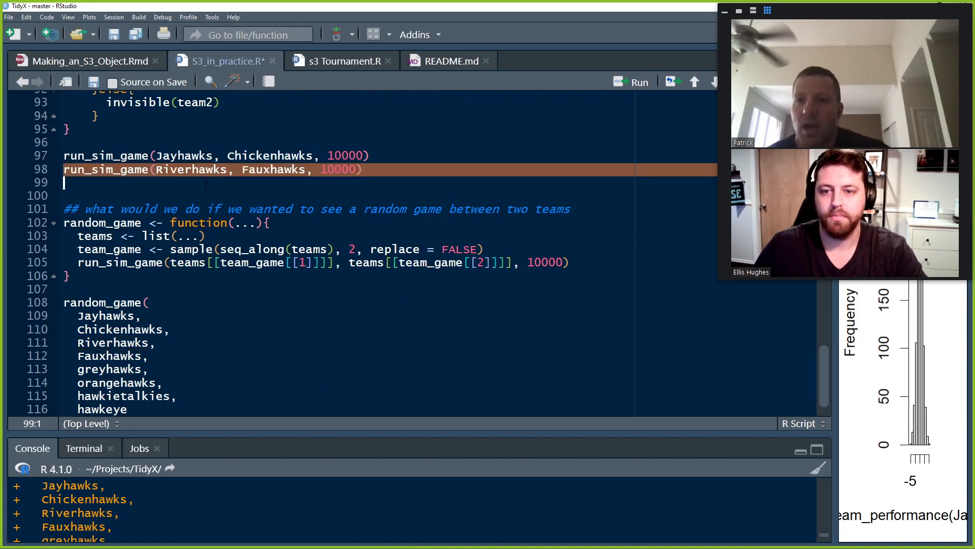
{"action": "scroll", "scroll_direction": "up", "scroll_amount": 3}
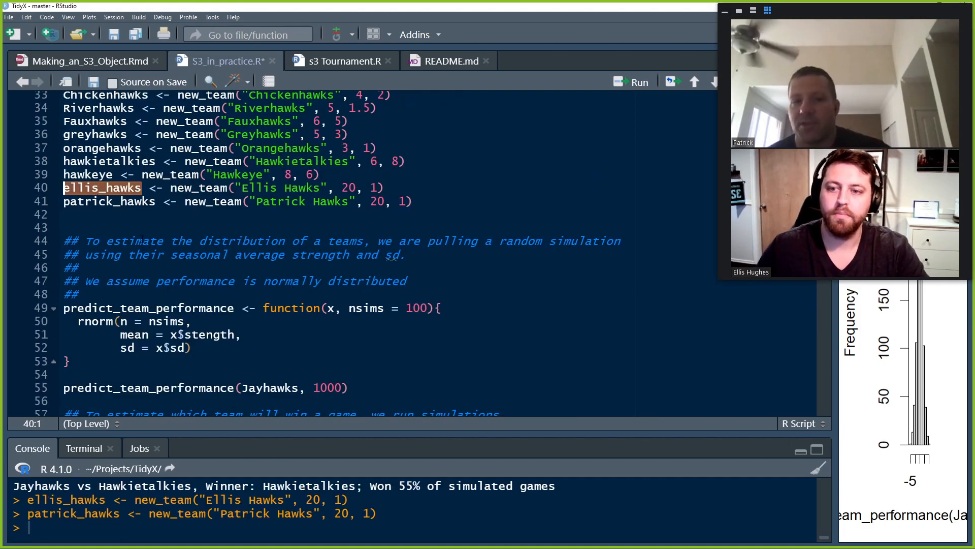
Step: Run lines 40–41, then run run_sim_game(ellis_hawks, patrick_hawks, 10000) four times
{"action": "scroll", "scroll_direction": "down", "scroll_amount": 3}
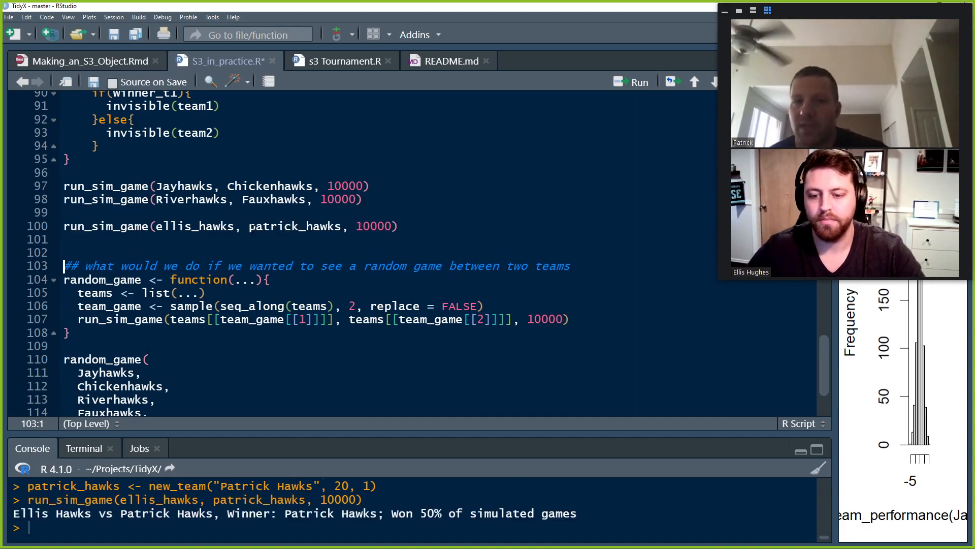
{"action": "left_click", "coordinate": [370, 226]}
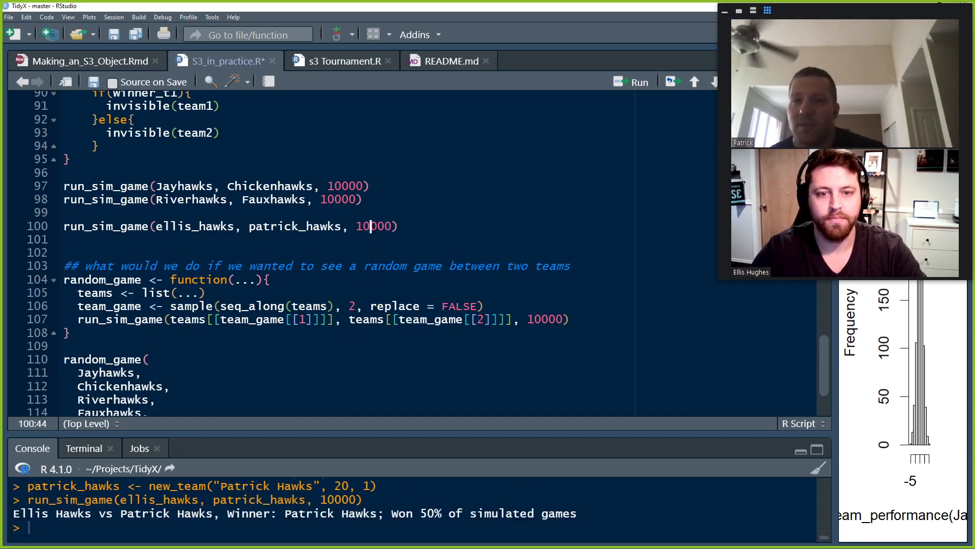
{"action": "left_click", "coordinate": [64, 266]}
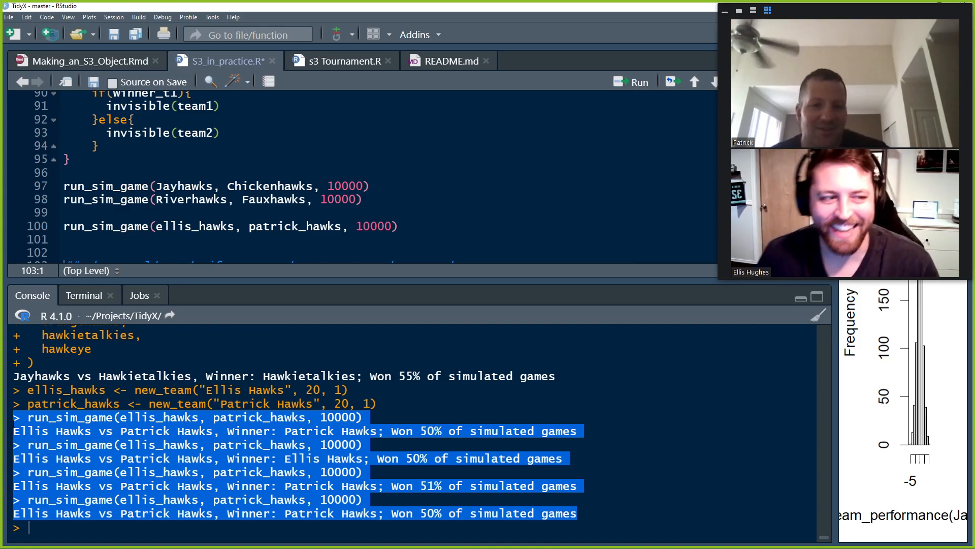
{"action": "scroll", "scroll_direction": "up", "scroll_amount": 3}
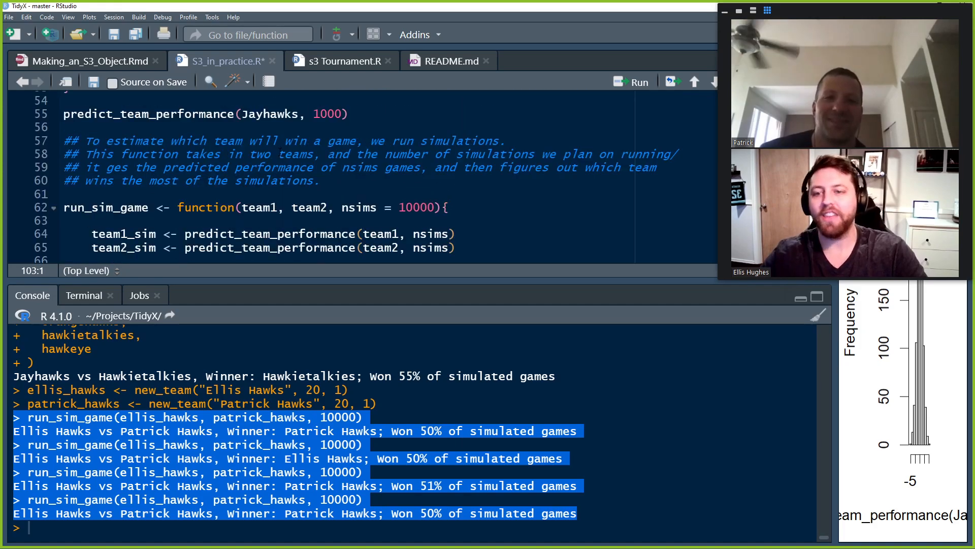
{"action": "scroll", "scroll_direction": "up", "scroll_amount": 3}
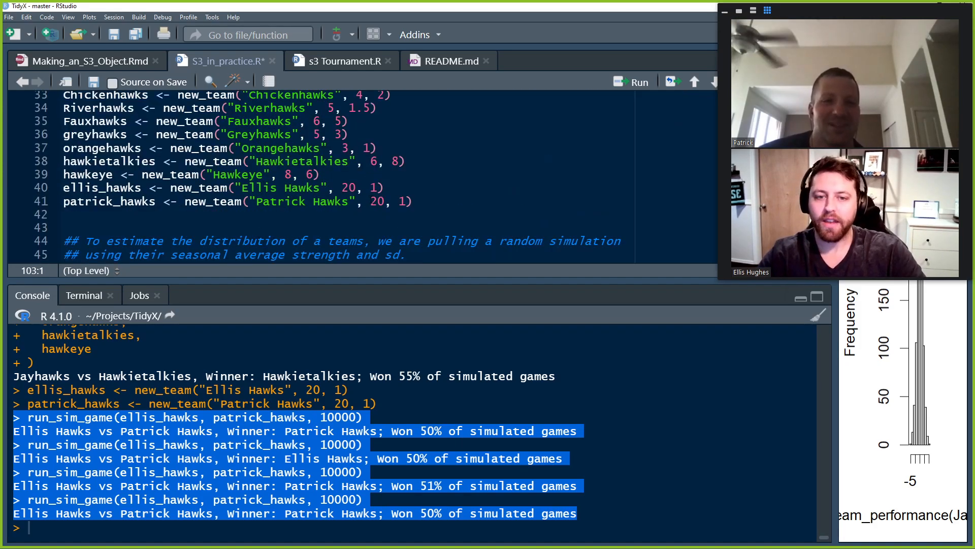